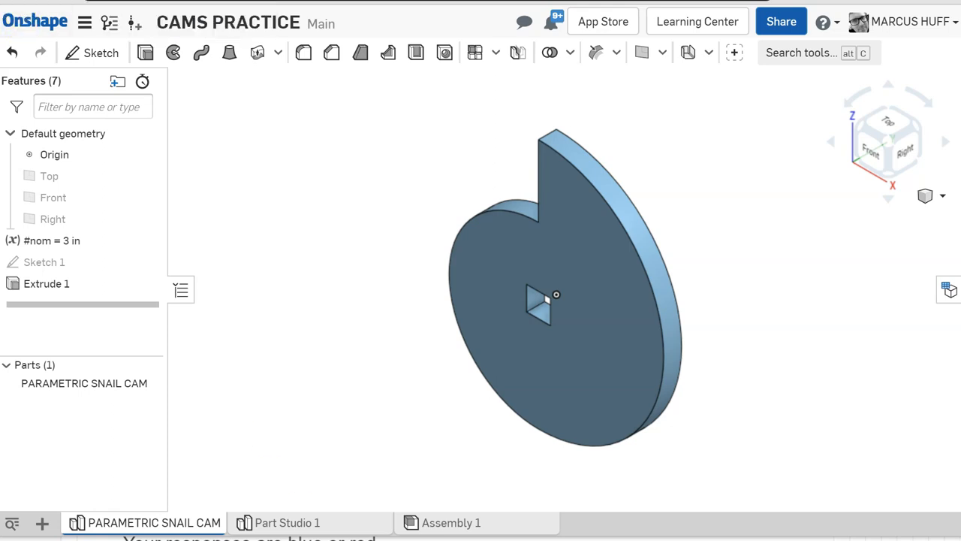
# - Switch from the finished snail cam to the empty Part Studio 1 tab
pyautogui.click(287, 522)
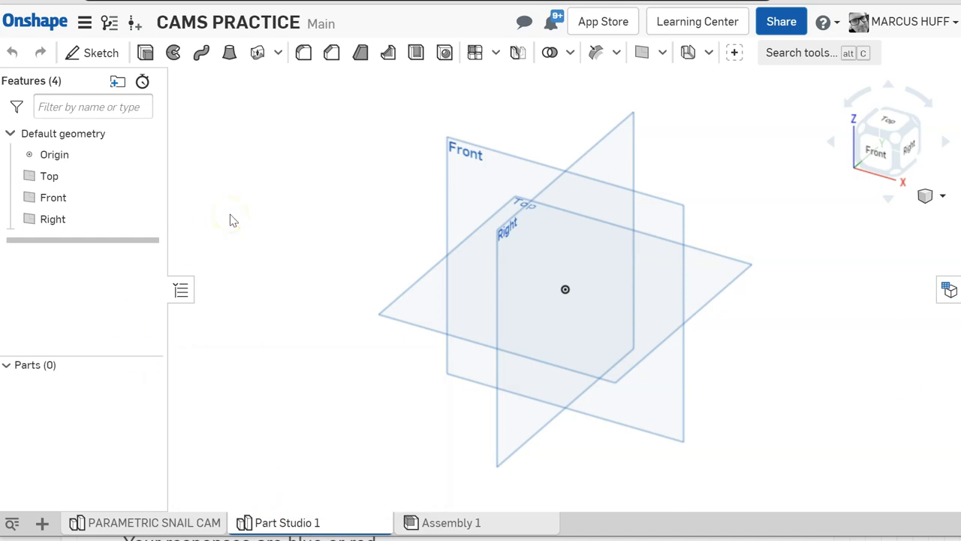
pyautogui.moveTo(233, 217)
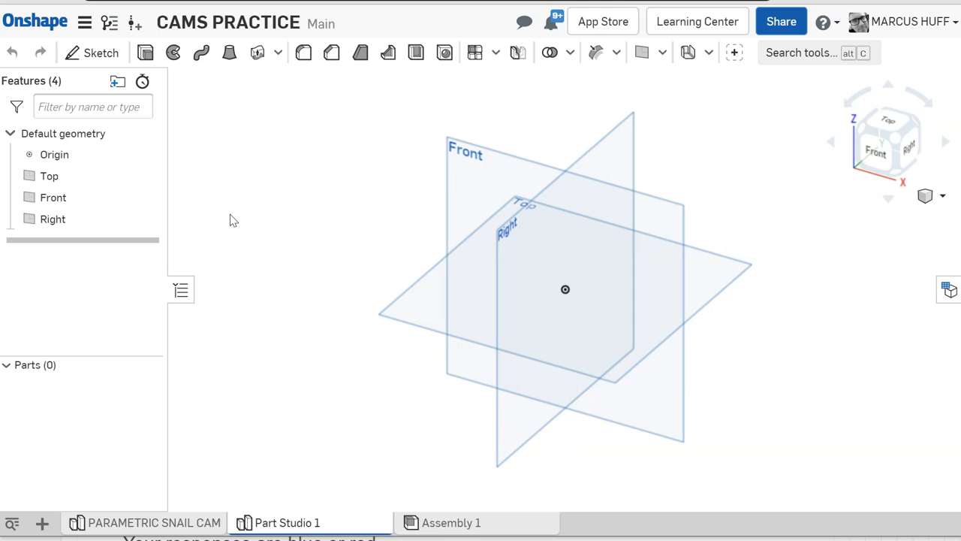
pyautogui.moveTo(555, 53)
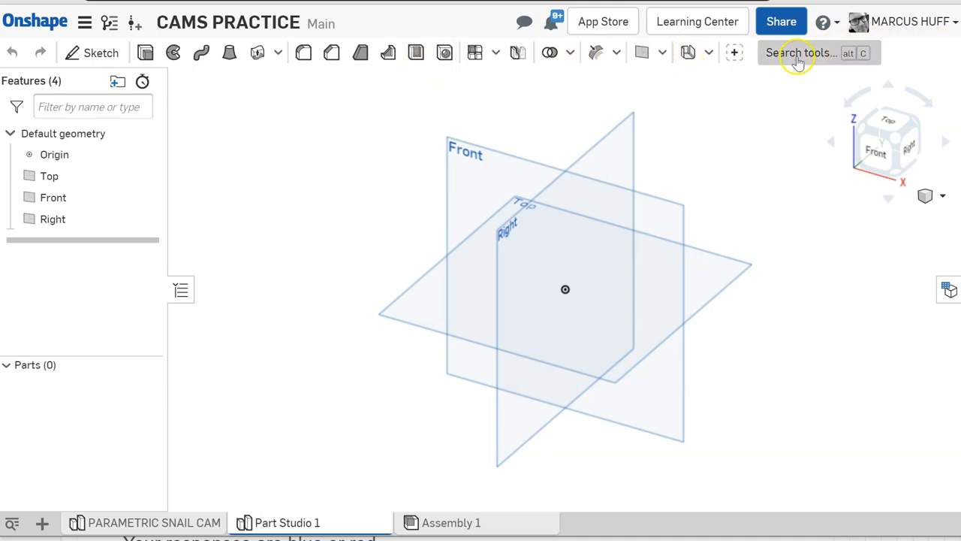
# - Create the variable #nom with a value of 4 in
pyautogui.click(800, 53)
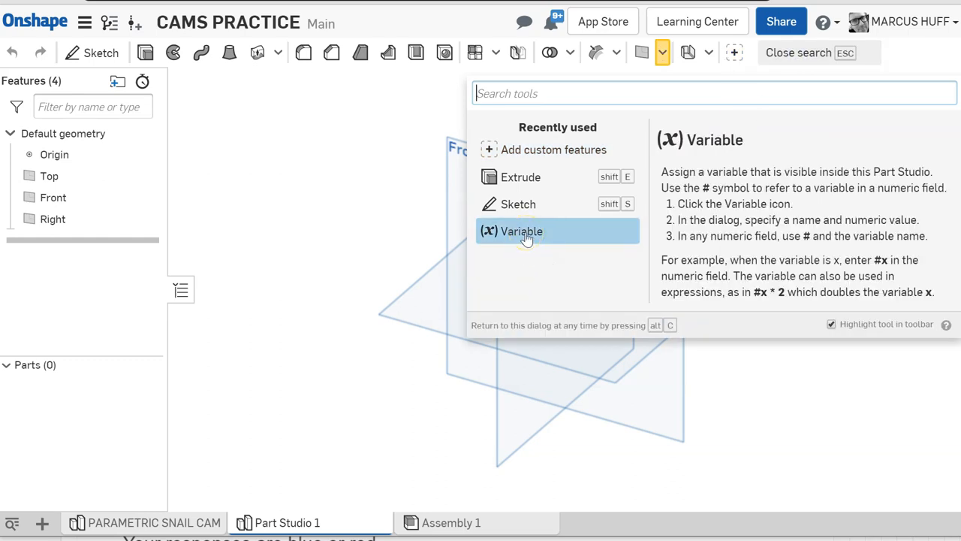
pyautogui.click(521, 232)
pyautogui.write('nom')
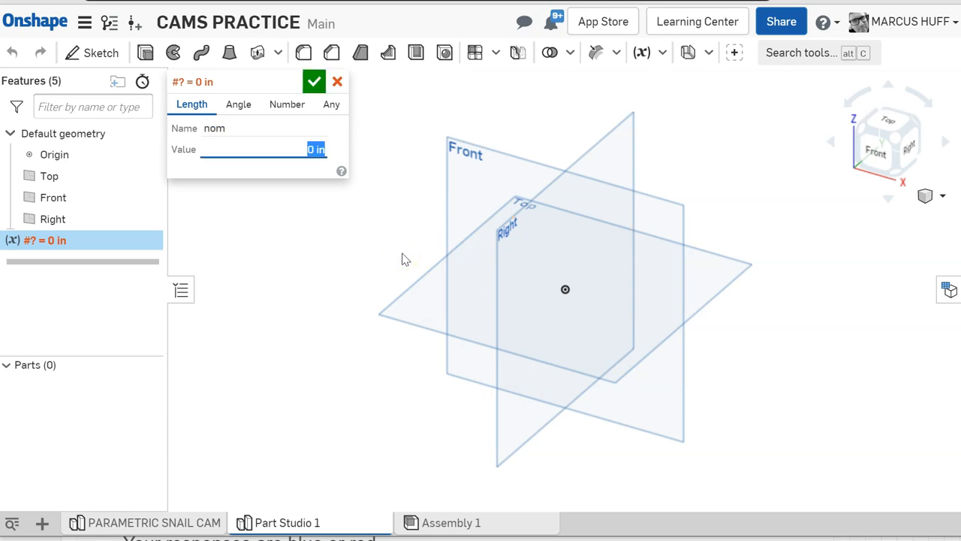
pyautogui.write('4')
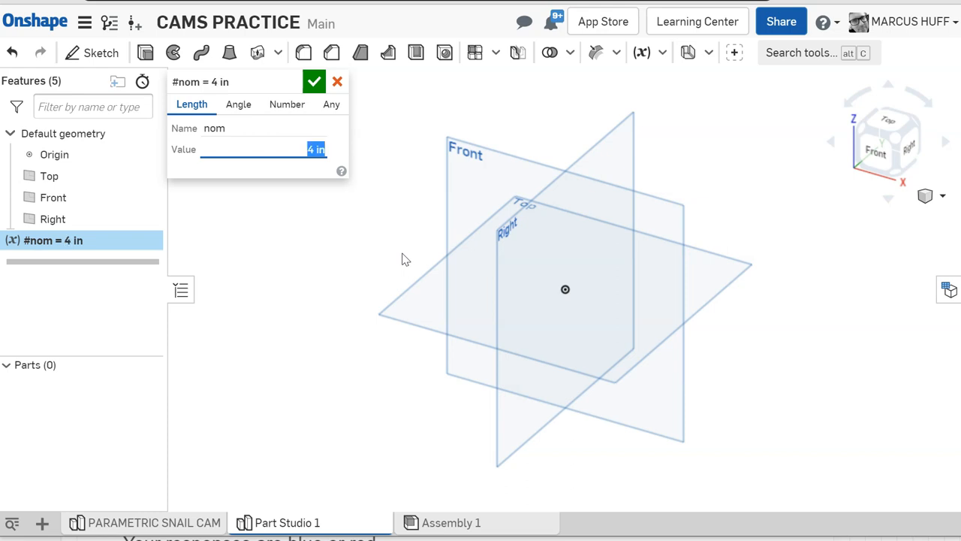
pyautogui.click(314, 81)
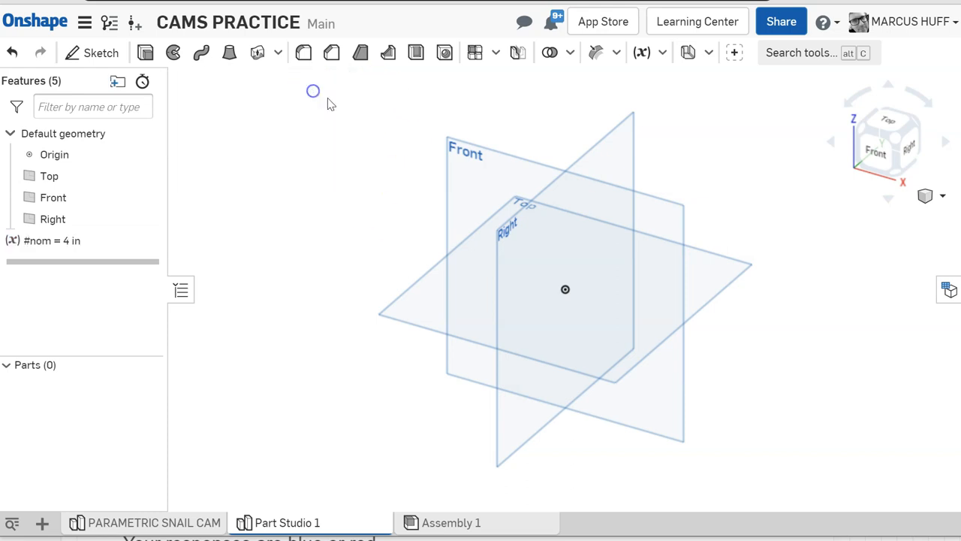
# - Add a variable named thick with the value 3/16 (0.188 in)
pyautogui.click(642, 53)
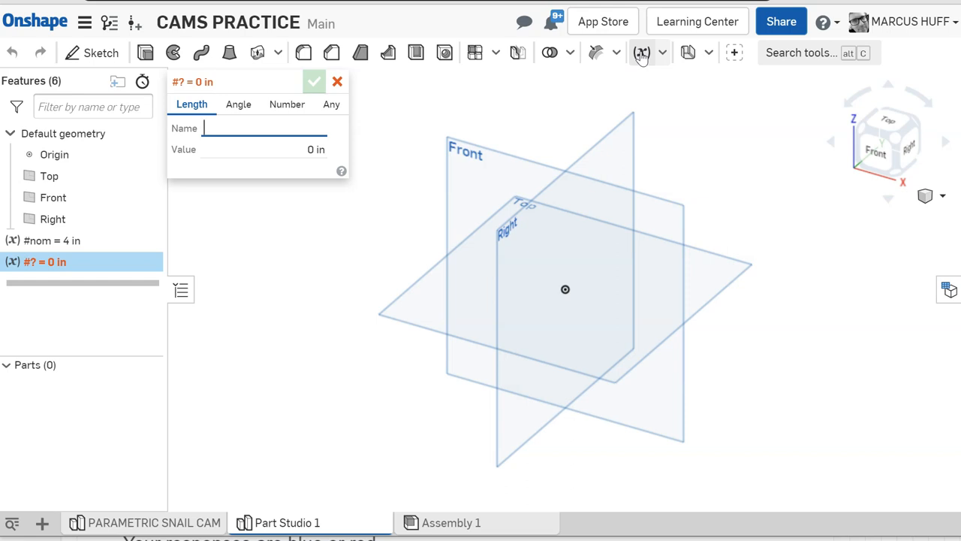
pyautogui.write('thick')
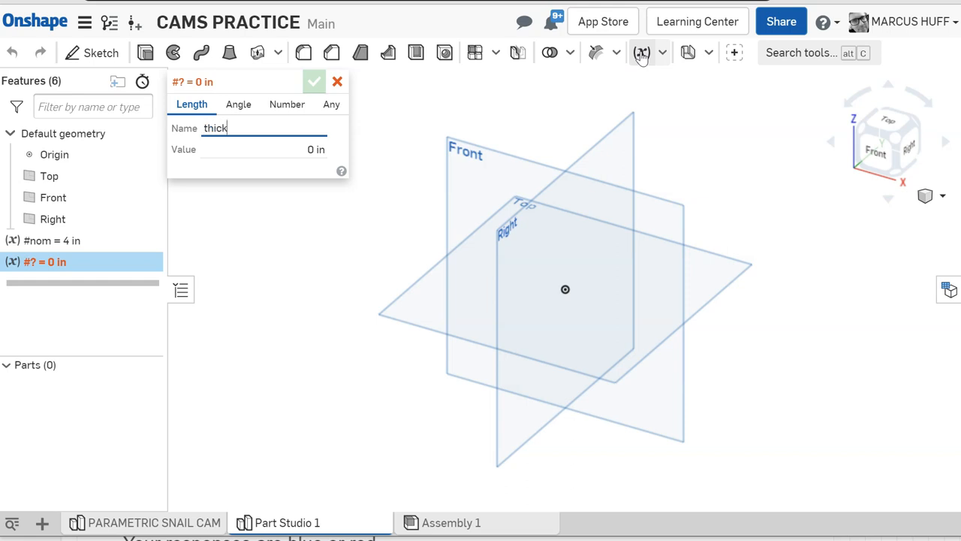
pyautogui.click(263, 148)
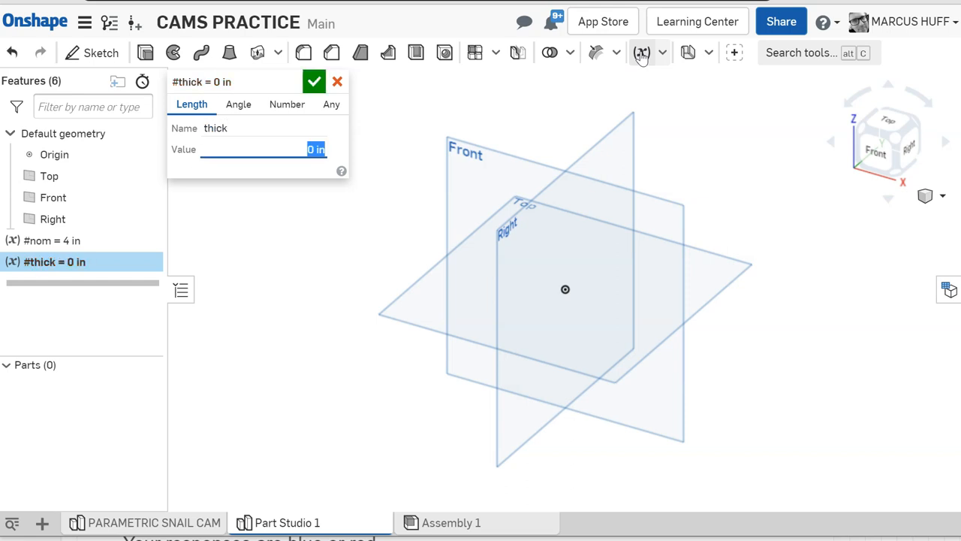
pyautogui.write('3/16')
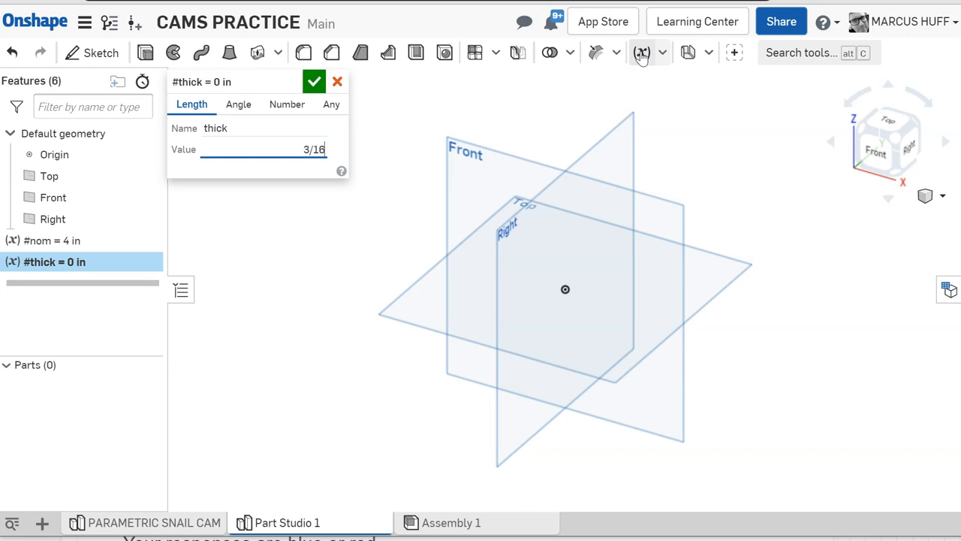
pyautogui.press('Tab')
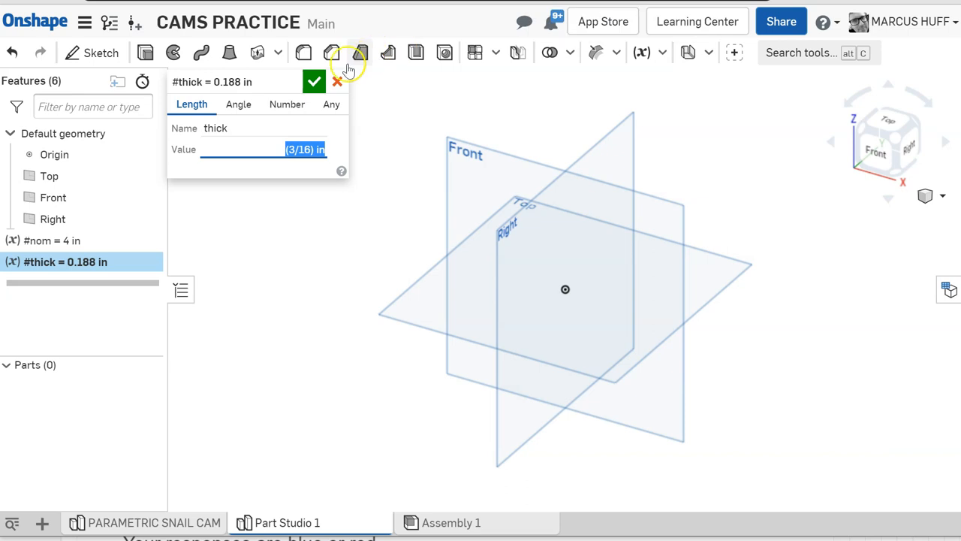
pyautogui.click(314, 81)
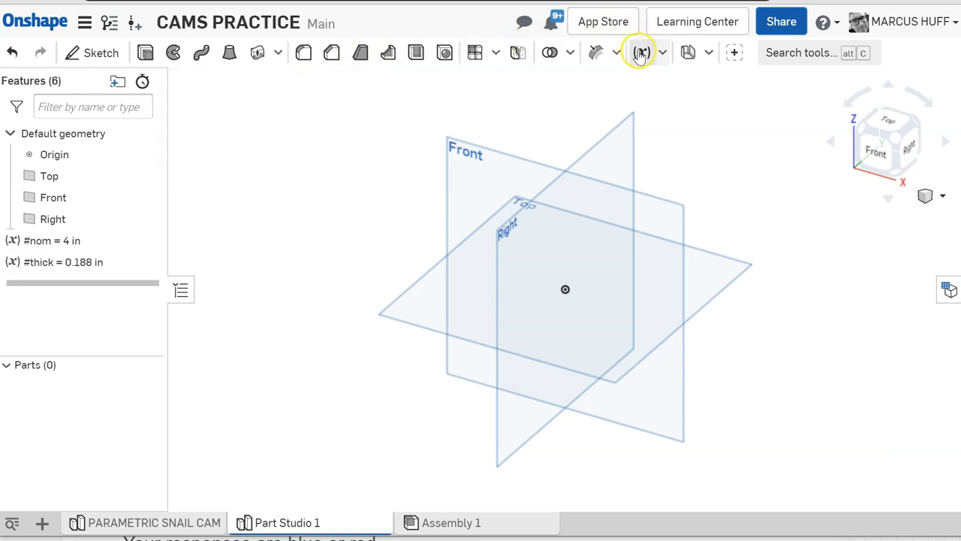
# - Add a variable named hole with the value 0.25 in
pyautogui.click(639, 52)
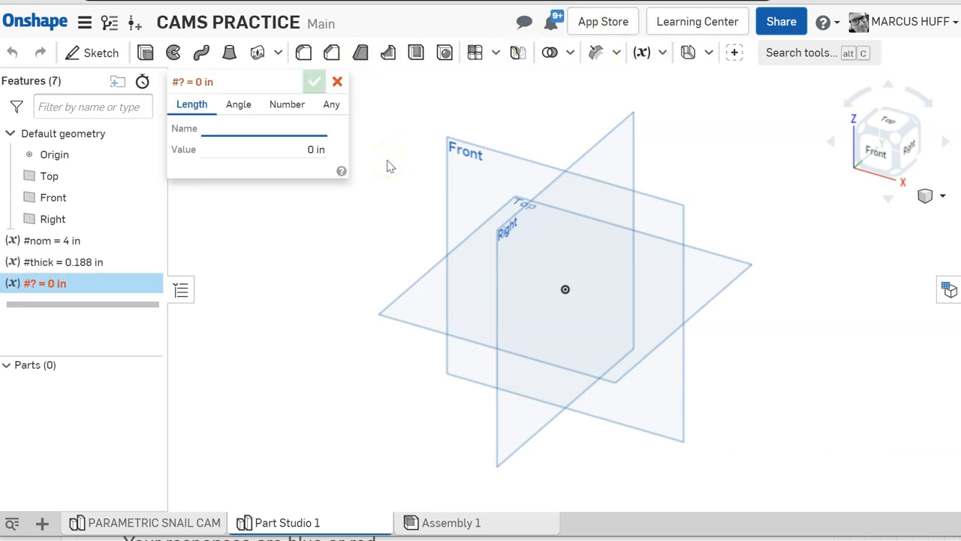
pyautogui.write('hole')
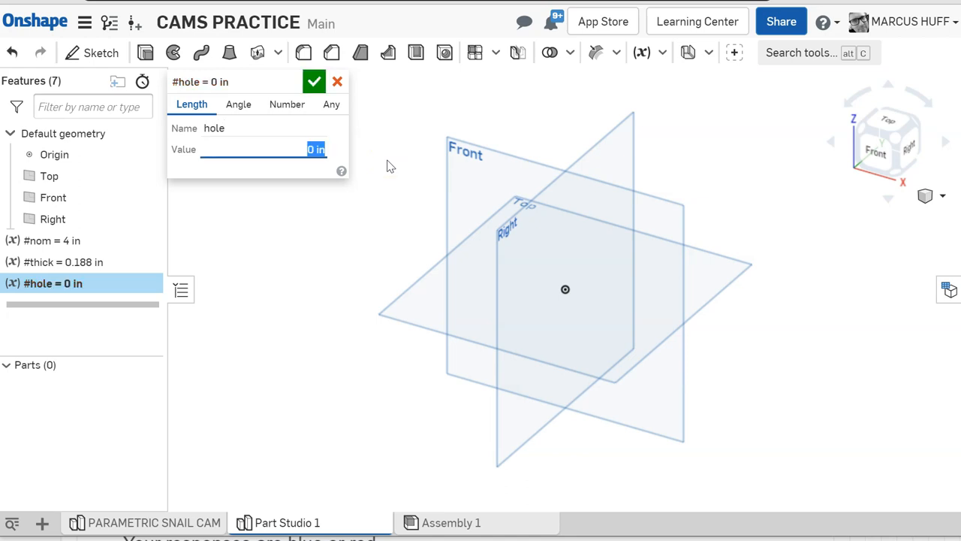
pyautogui.write('.25')
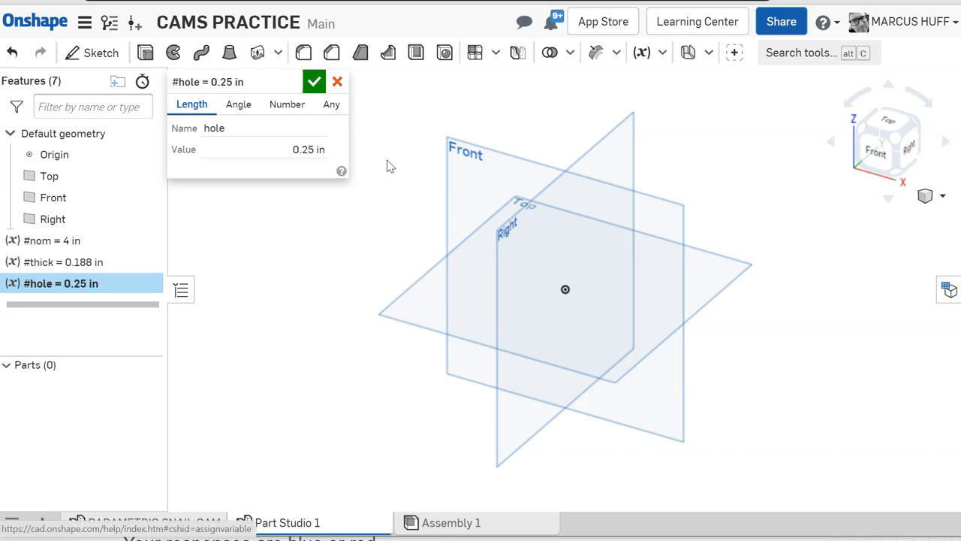
pyautogui.click(314, 81)
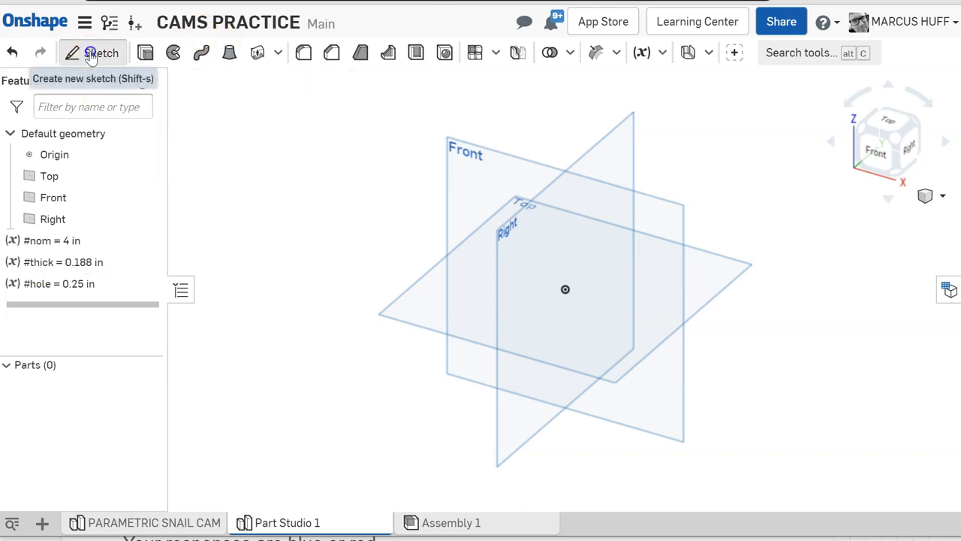
# - On the Front plane, sketch an origin-centred construction circle with diameter #nom (4 in)
pyautogui.click(101, 53)
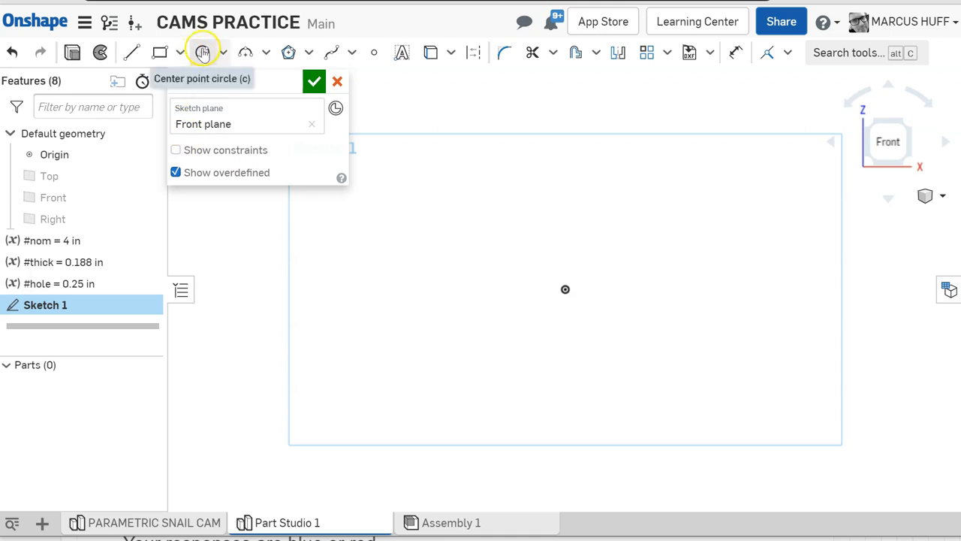
pyautogui.click(565, 289)
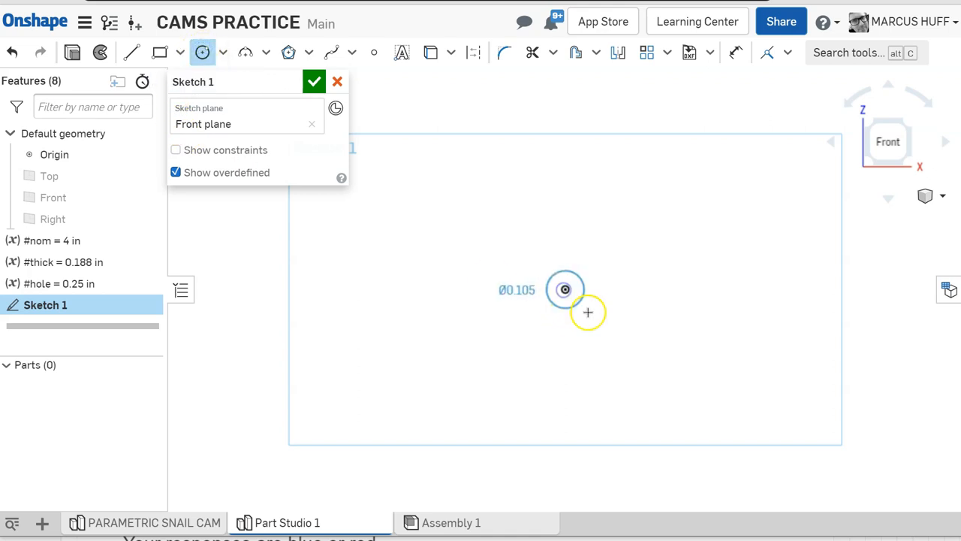
pyautogui.moveTo(565, 289); pyautogui.dragTo(659, 349)
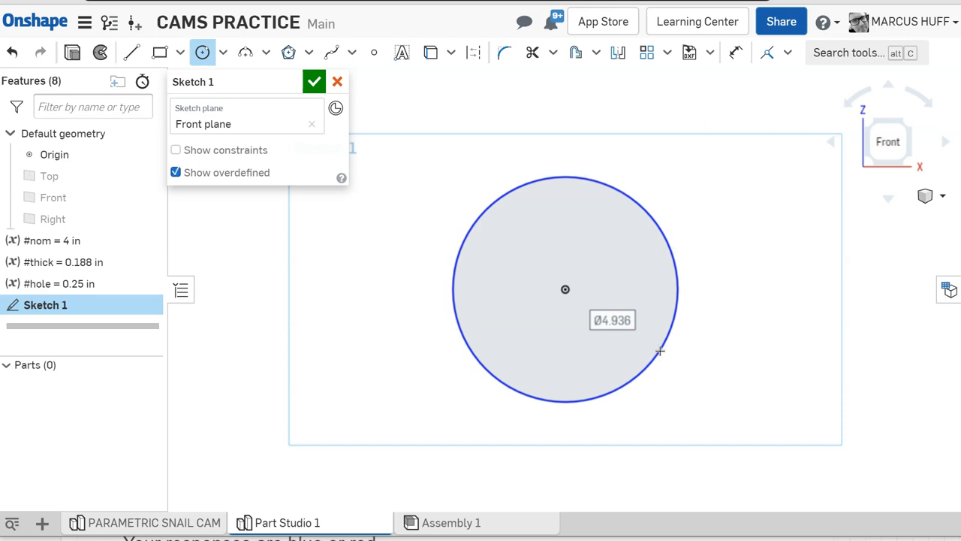
pyautogui.click(659, 349)
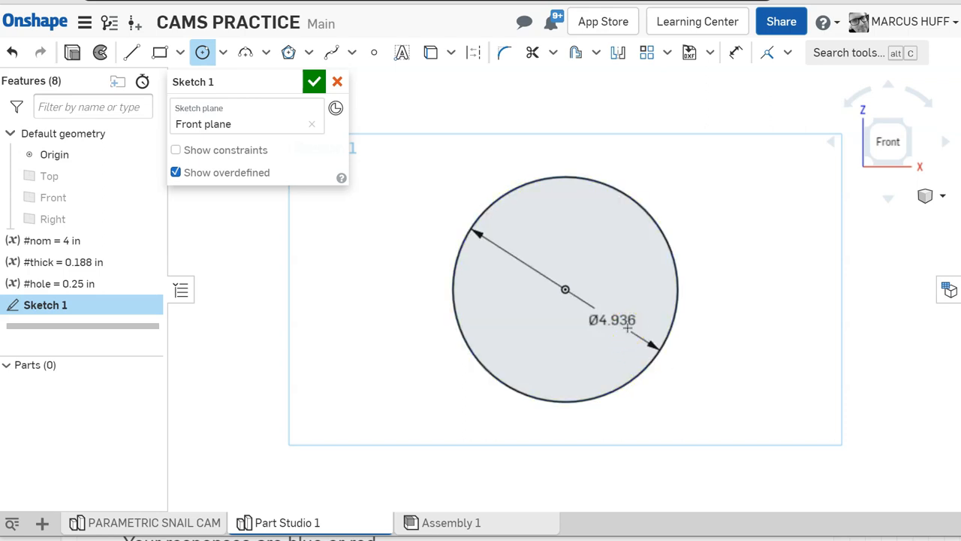
pyautogui.click(615, 319)
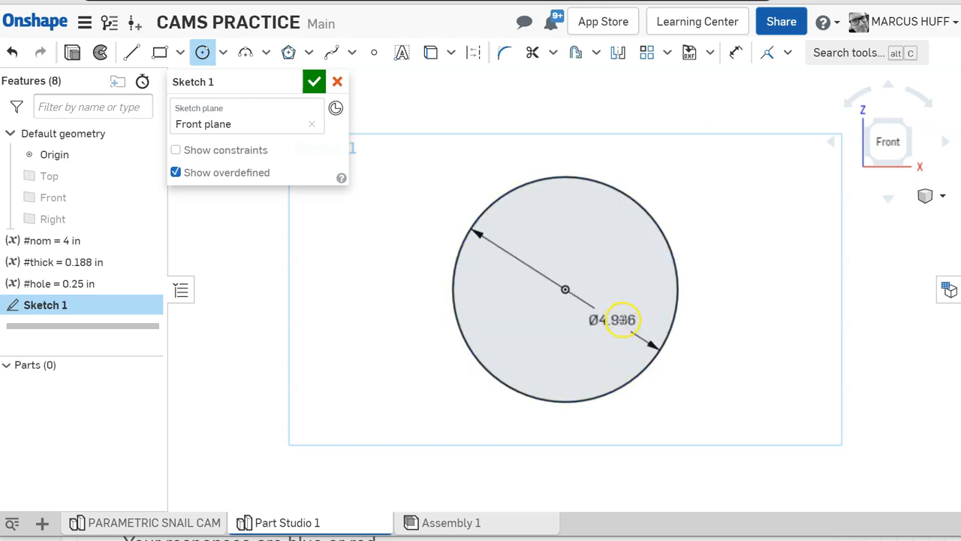
pyautogui.doubleClick(620, 320)
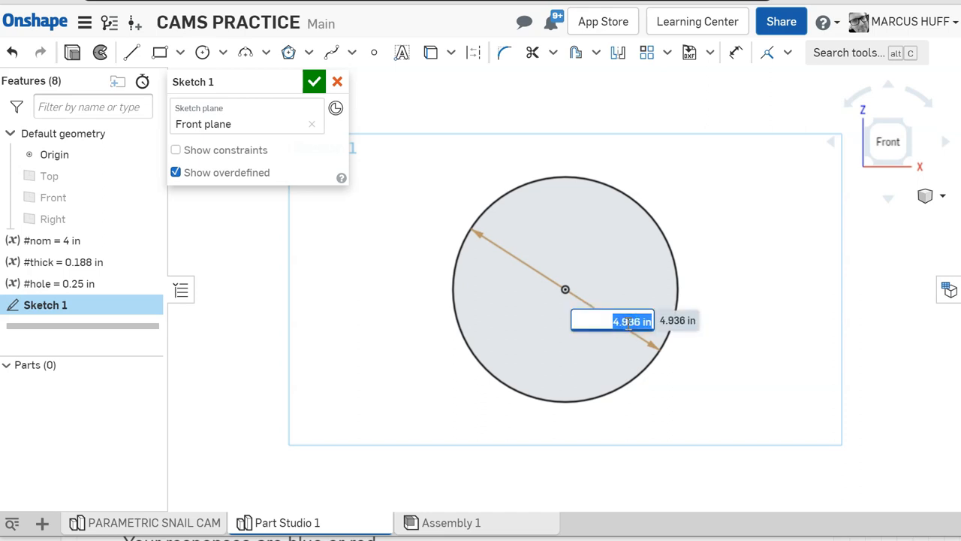
pyautogui.write('#')
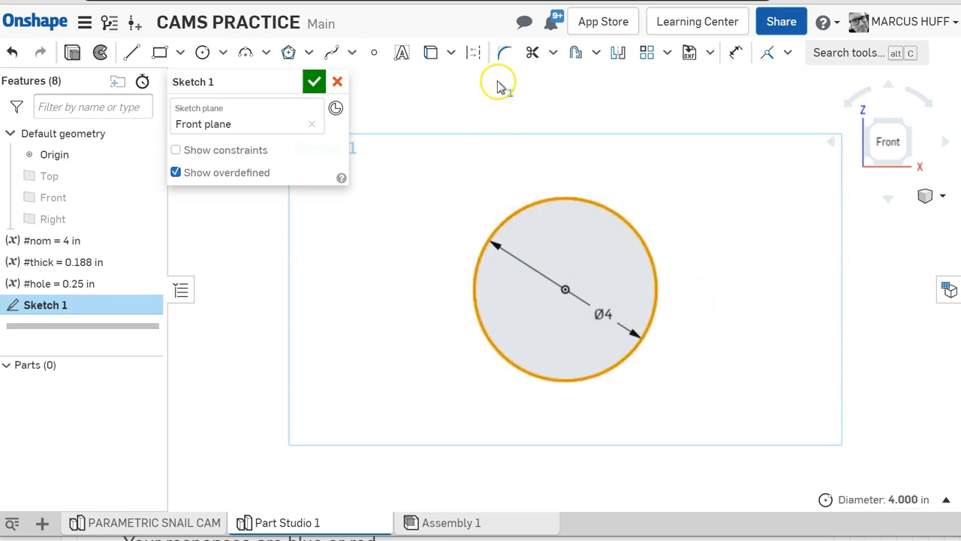
pyautogui.click(473, 53)
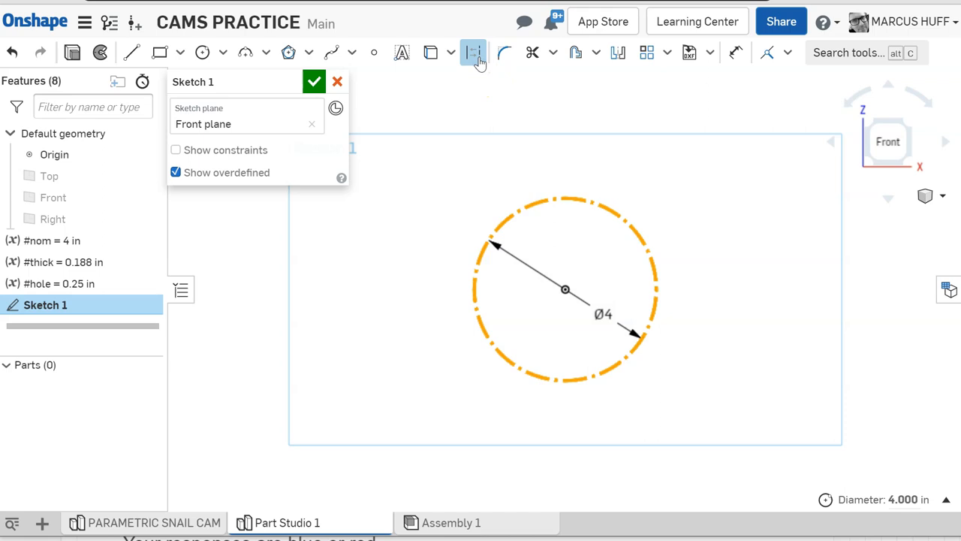
# - Add an inner construction circle with diameter #nom*.5 (Ø2)
pyautogui.click(203, 52)
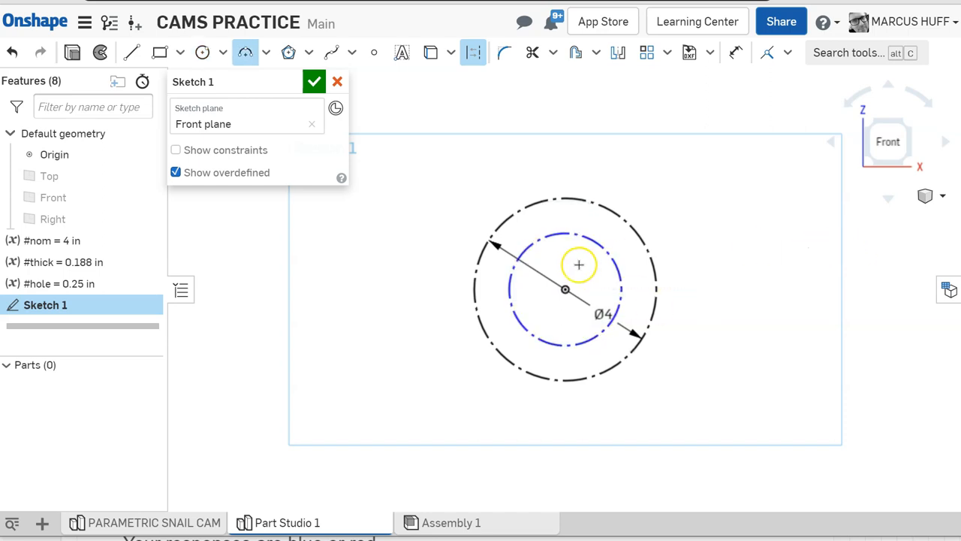
pyautogui.moveTo(528, 104)
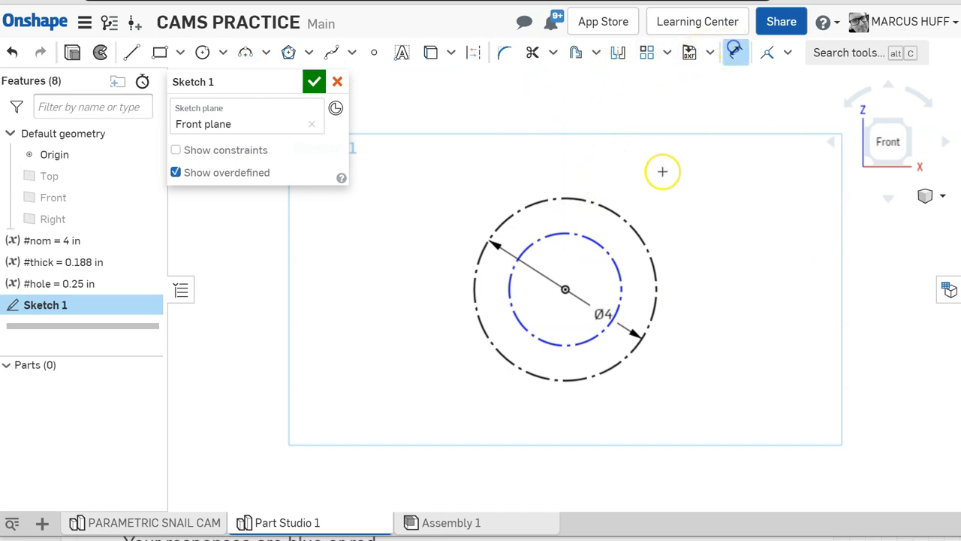
pyautogui.moveTo(615, 269)
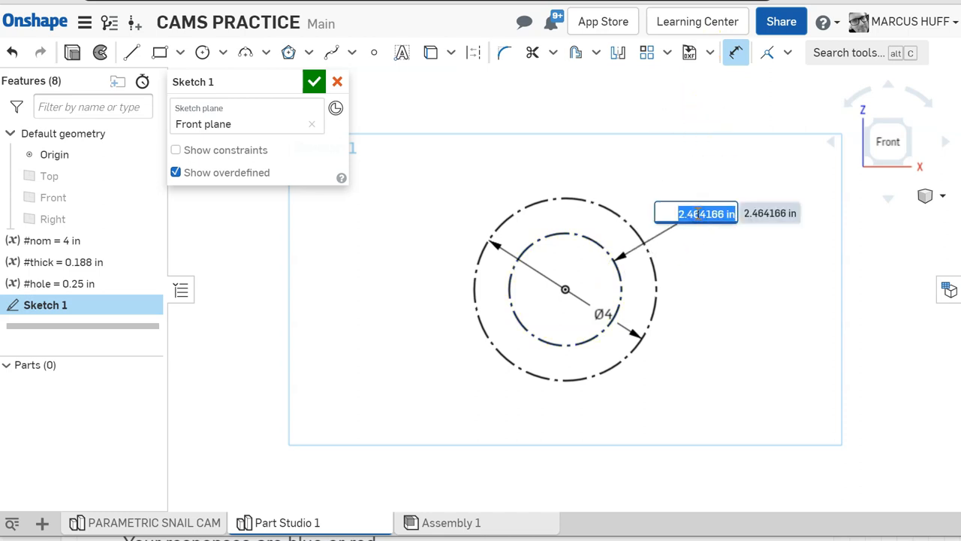
pyautogui.write('#nom')
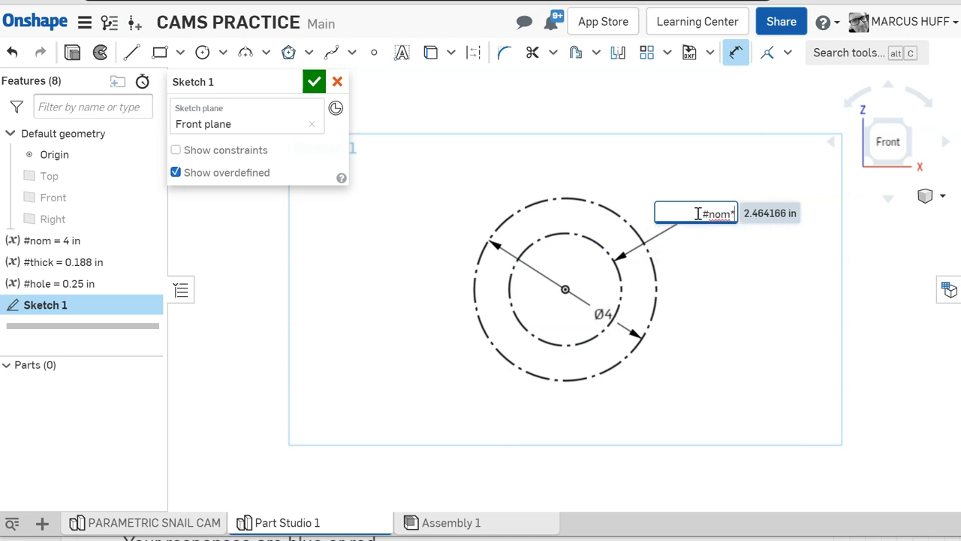
pyautogui.write('*.5')
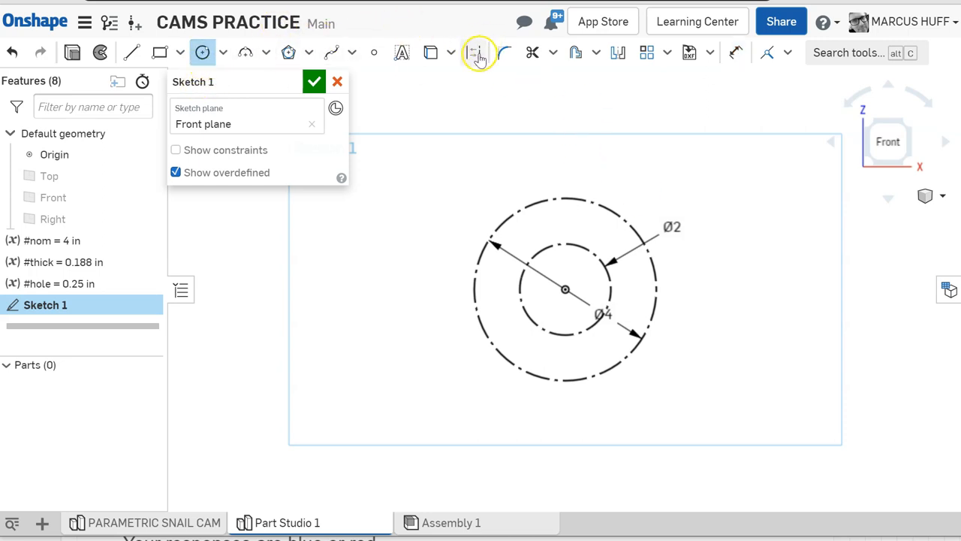
pyautogui.click(473, 52)
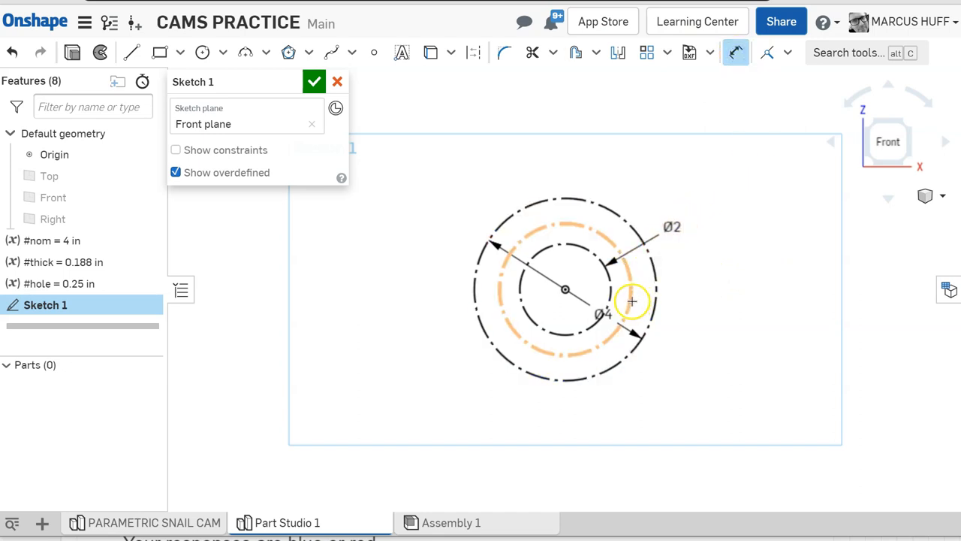
# - Dimension the middle circle's diameter with an expression based on #nom (Ø3)
pyautogui.moveTo(633, 300); pyautogui.dragTo(746, 313)
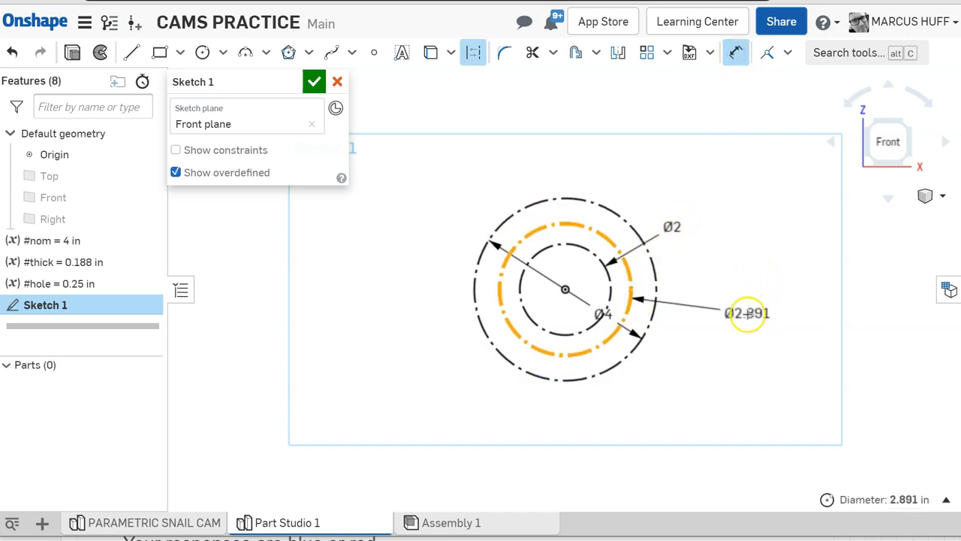
pyautogui.doubleClick(746, 313)
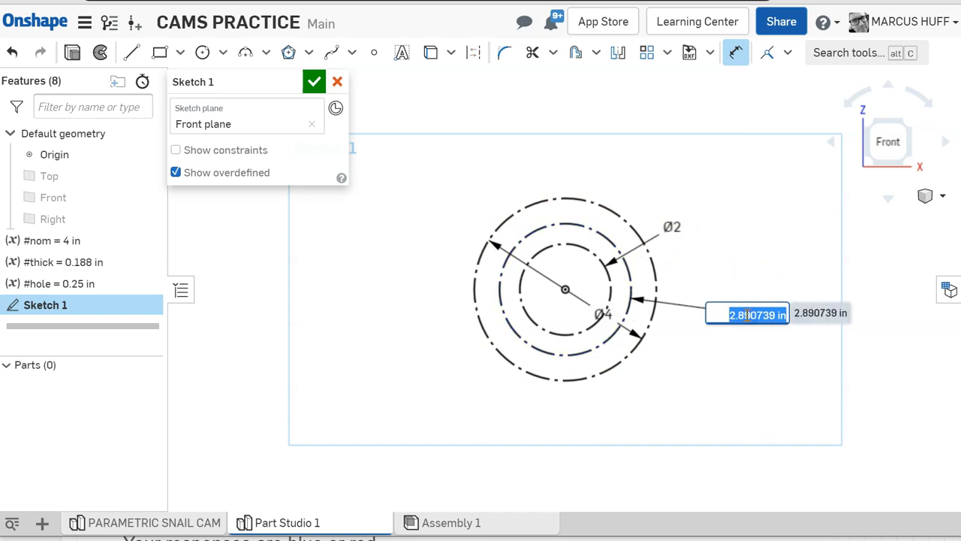
pyautogui.write('#n')
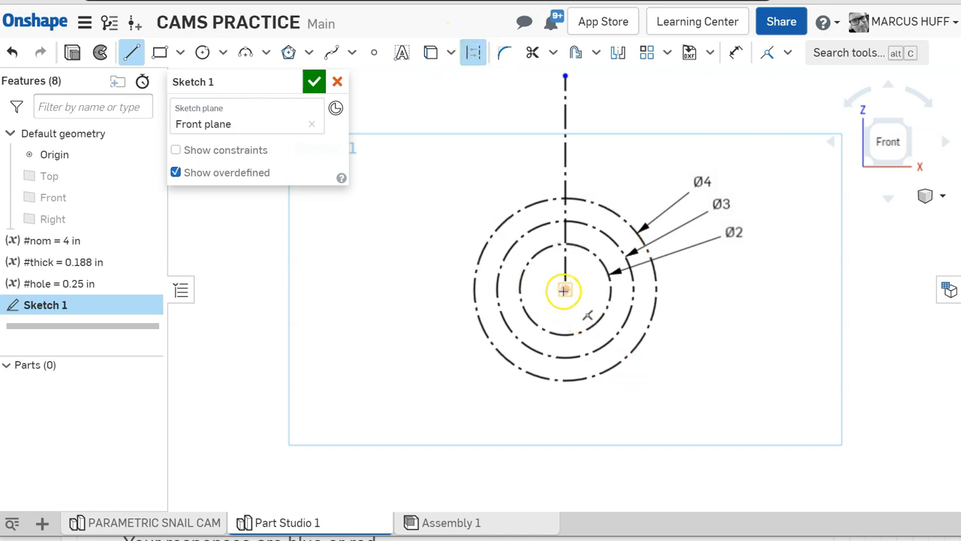
# - Extend the vertical construction line below the origin and dimension its end to #nom
pyautogui.moveTo(565, 291); pyautogui.dragTo(567, 466)
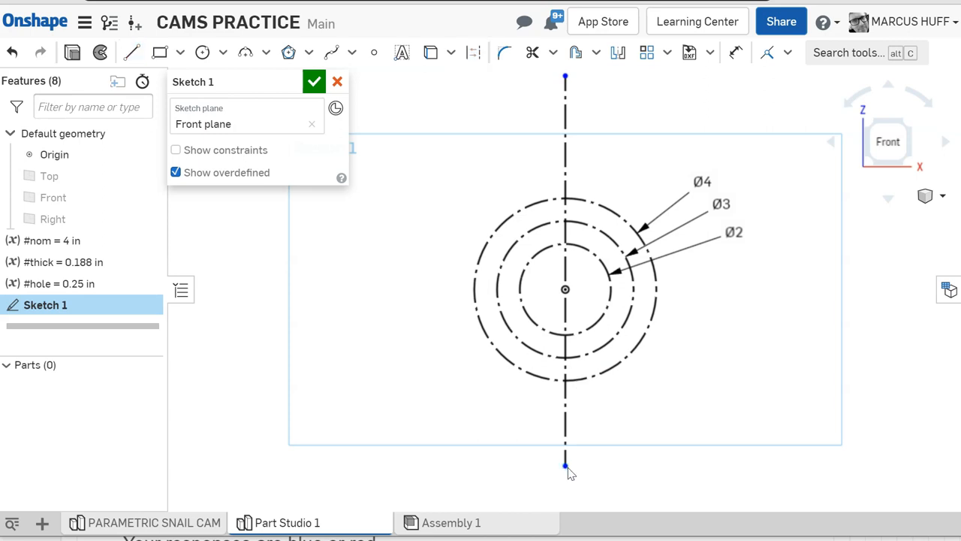
pyautogui.moveTo(407, 104)
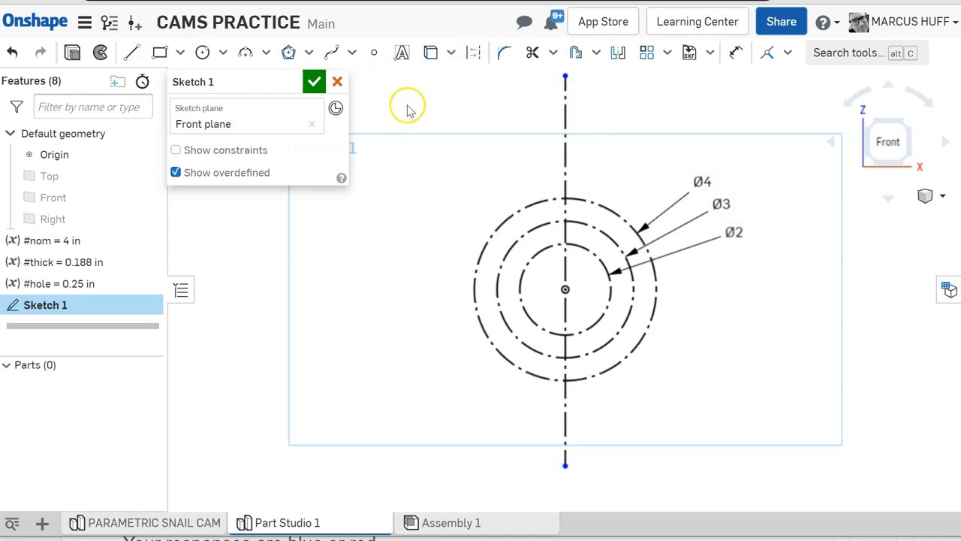
pyautogui.moveTo(687, 71)
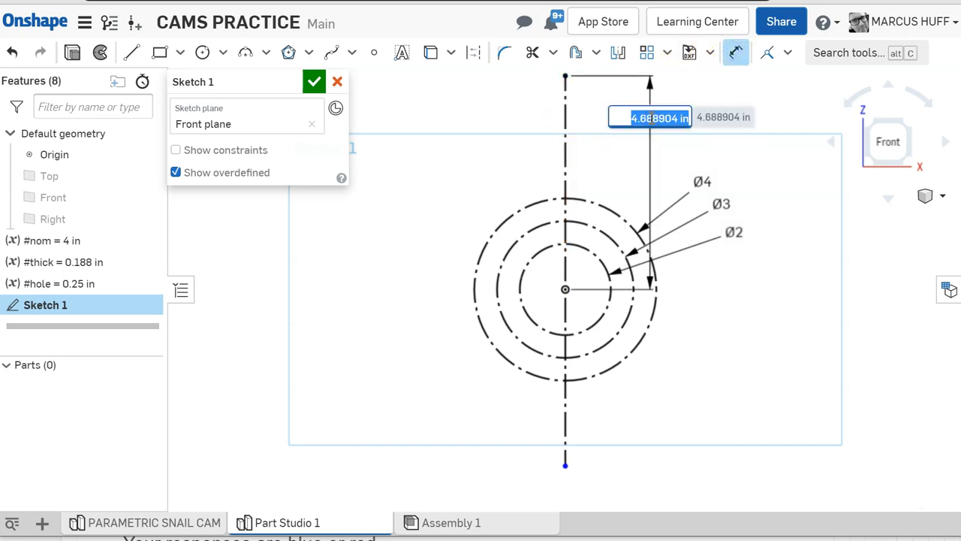
pyautogui.click(650, 117)
pyautogui.write('4')
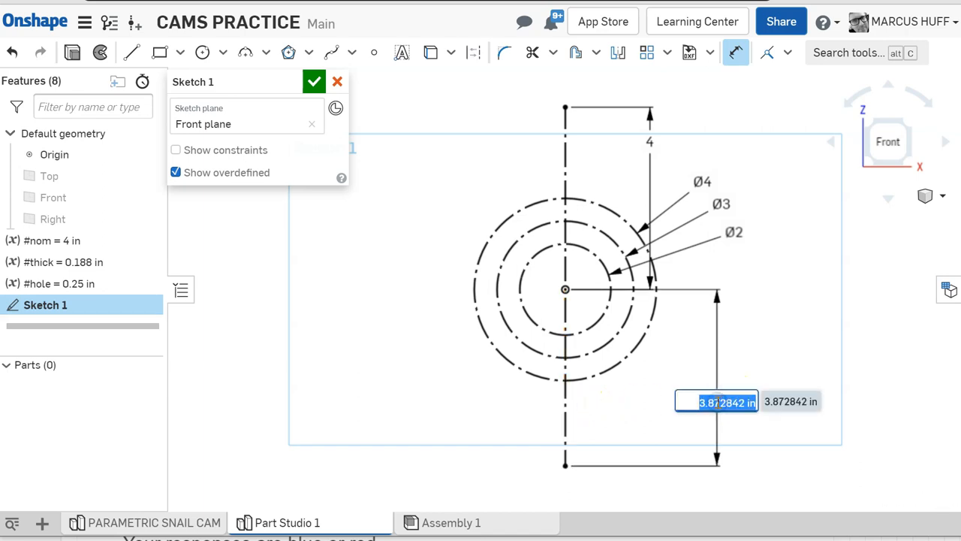
pyautogui.write('#nom')
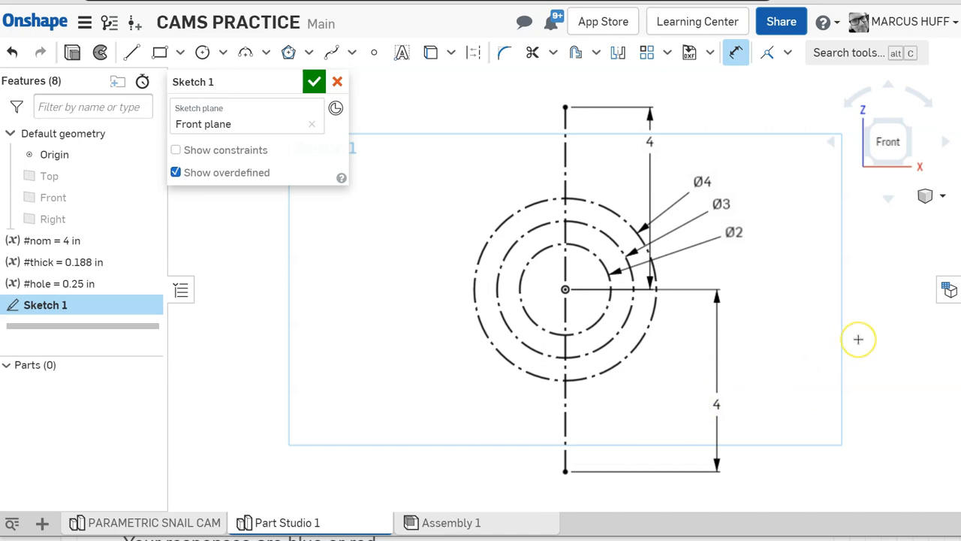
pyautogui.moveTo(859, 338)
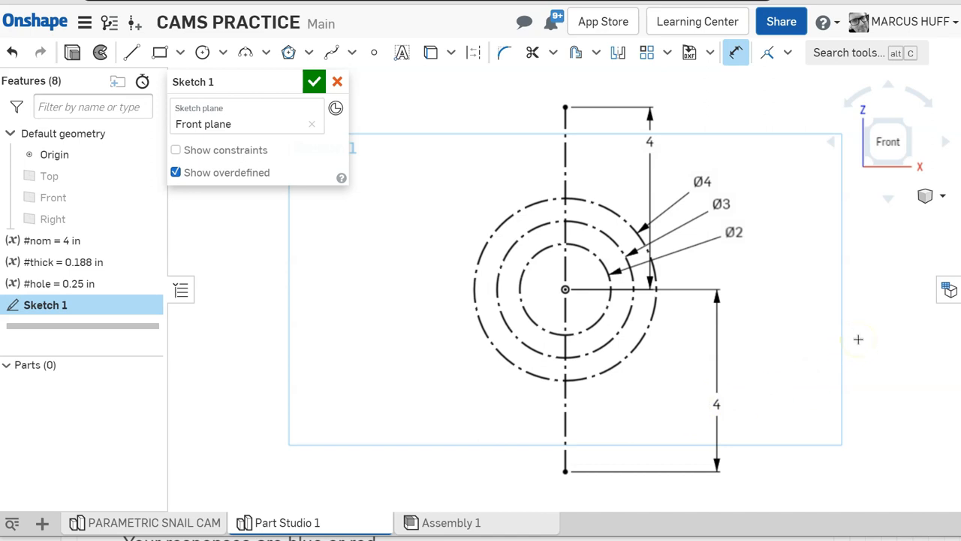
pyautogui.moveTo(406, 315)
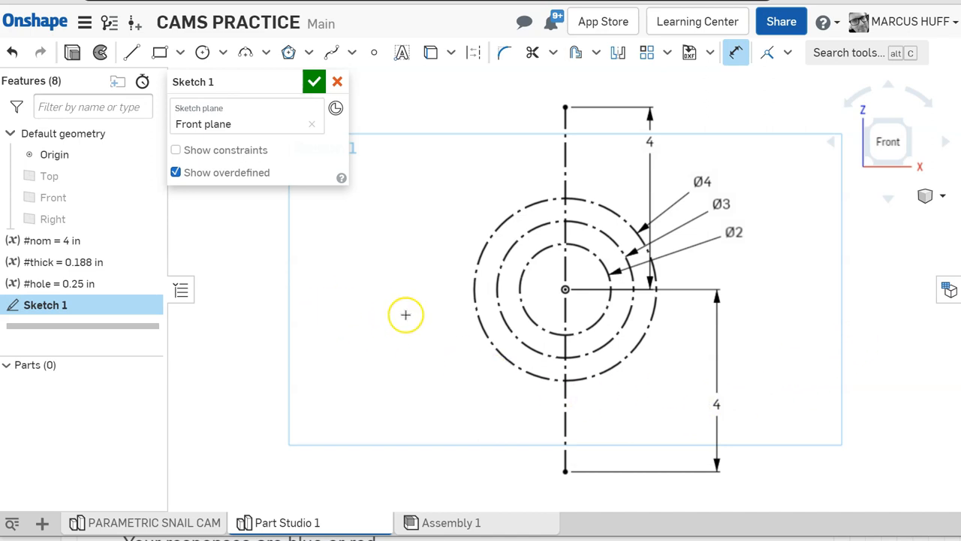
pyautogui.moveTo(466, 304)
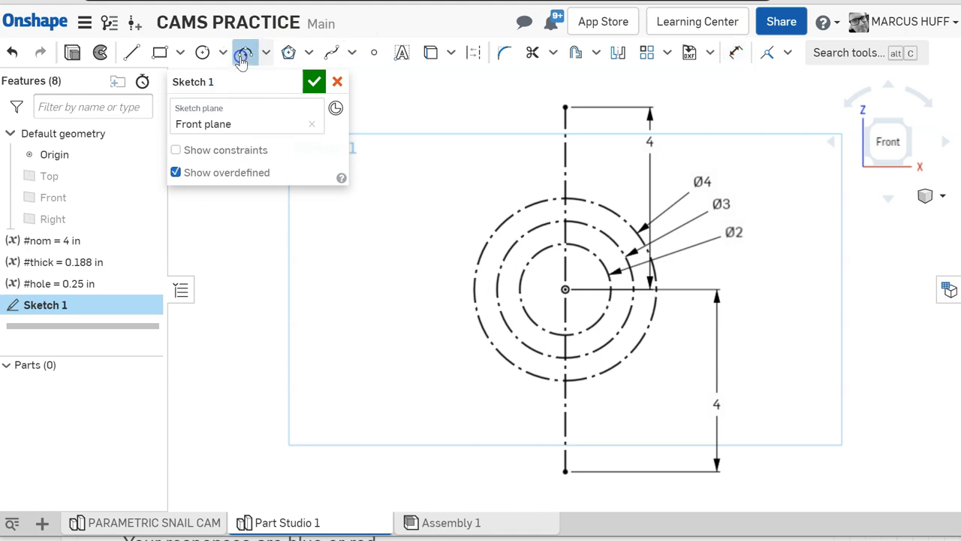
# - Draw a right-hand three-point arc from the Ø4 circle's top to the Ø3 circle's bottom, tangent to the outer circle
pyautogui.click(266, 53)
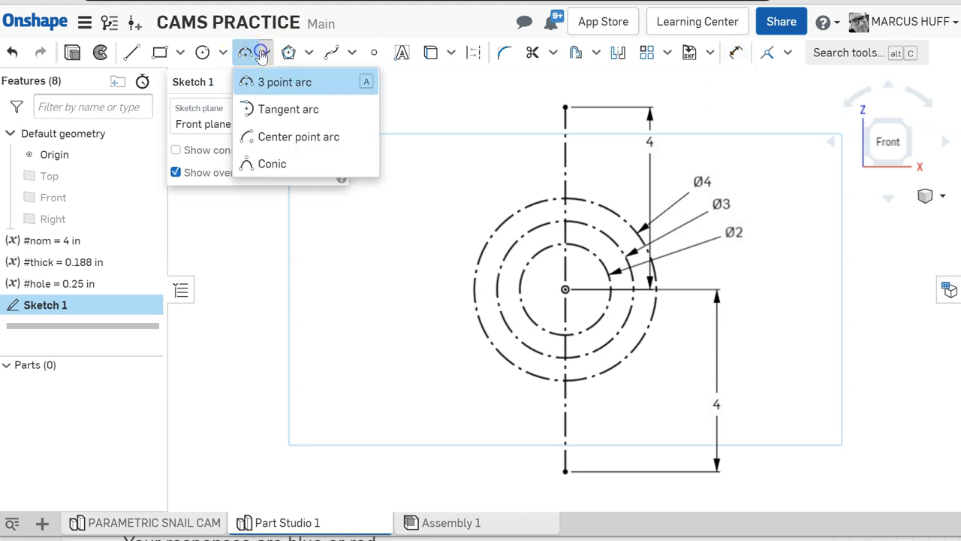
pyautogui.moveTo(267, 86)
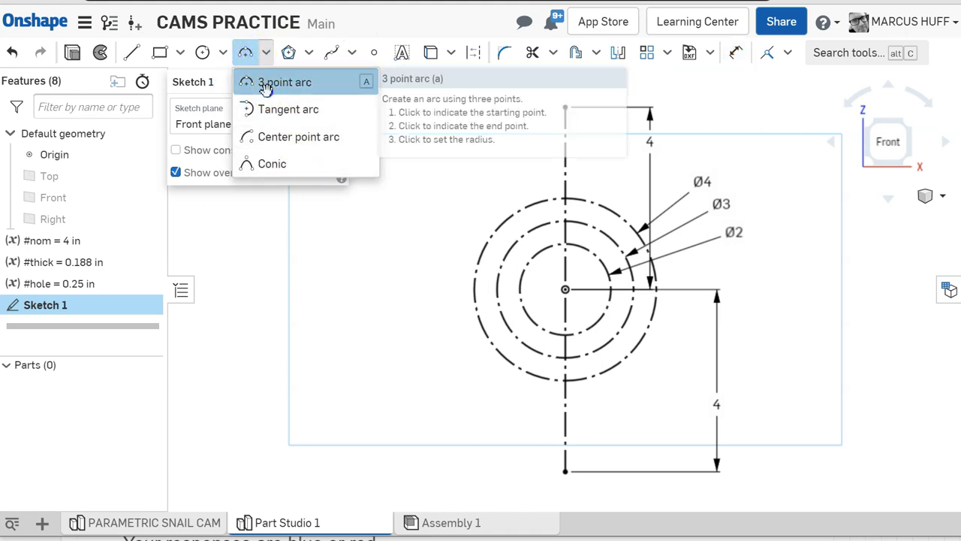
pyautogui.click(283, 82)
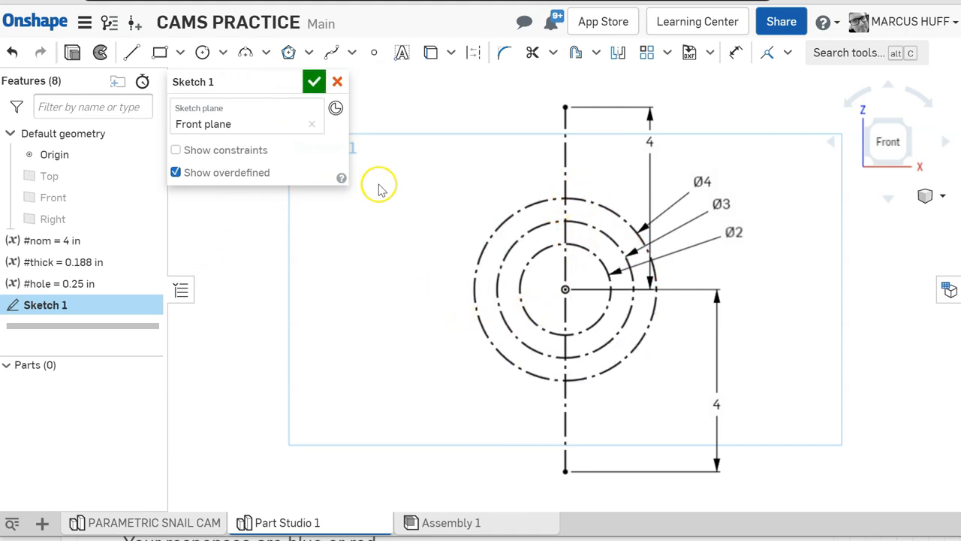
pyautogui.click(374, 52)
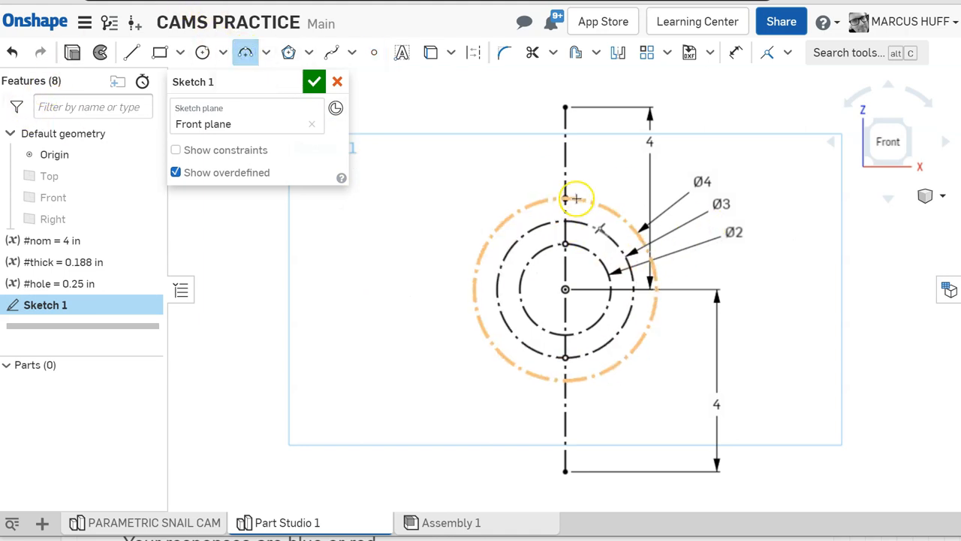
pyautogui.moveTo(566, 197); pyautogui.dragTo(574, 359)
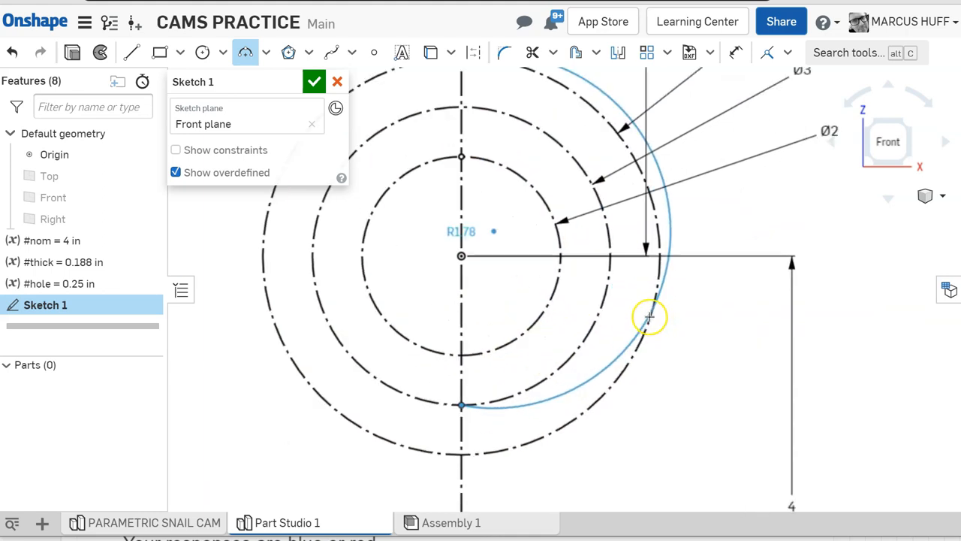
pyautogui.moveTo(650, 316); pyautogui.dragTo(646, 311)
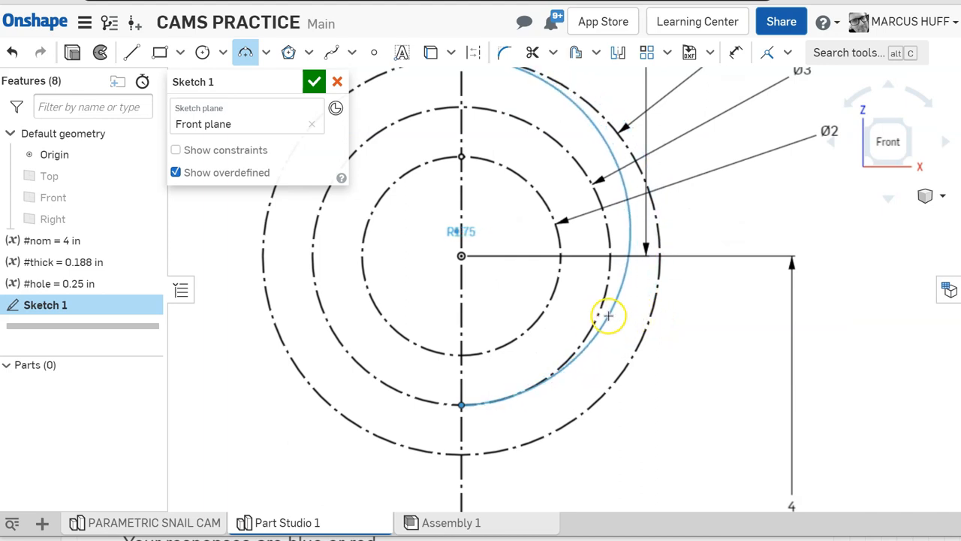
pyautogui.moveTo(608, 316); pyautogui.dragTo(652, 307)
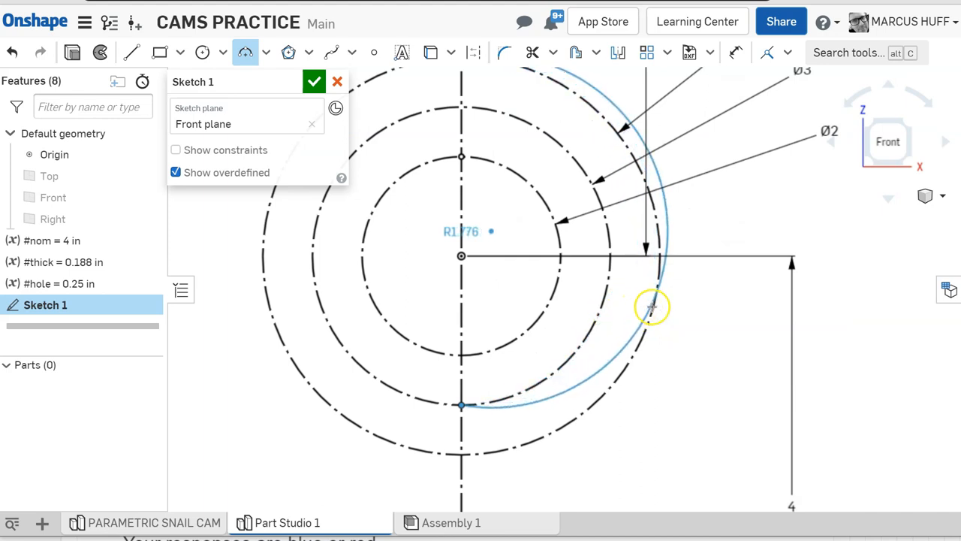
pyautogui.moveTo(652, 308); pyautogui.dragTo(650, 308)
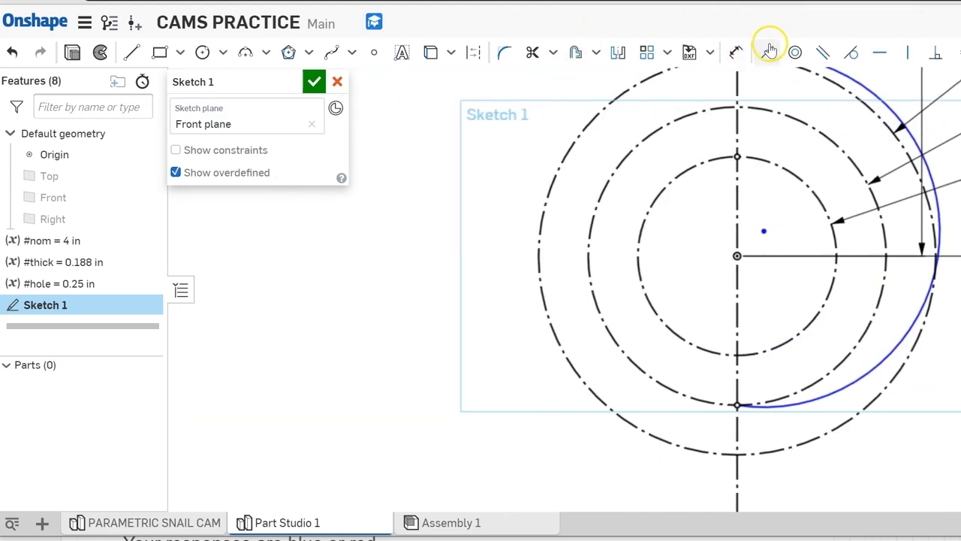
pyautogui.click(766, 52)
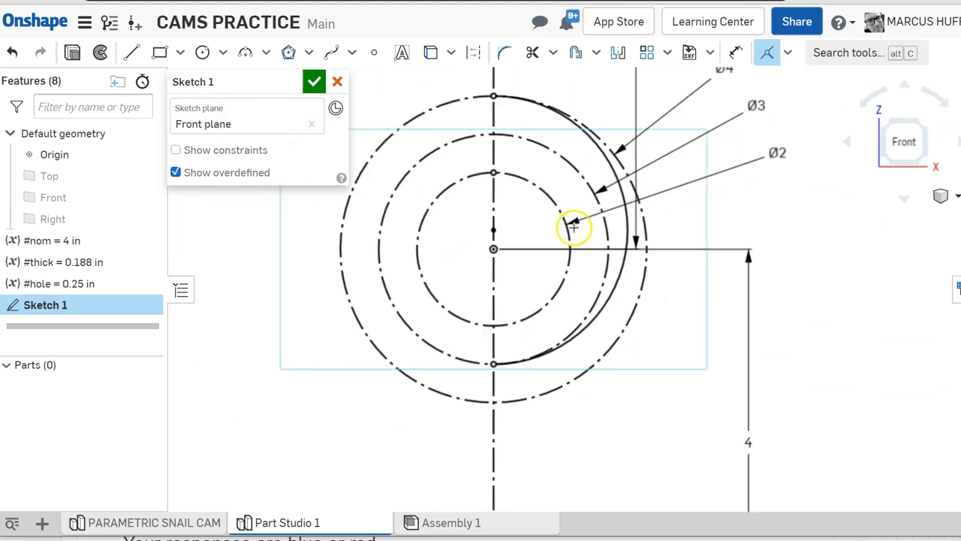
pyautogui.moveTo(507, 139)
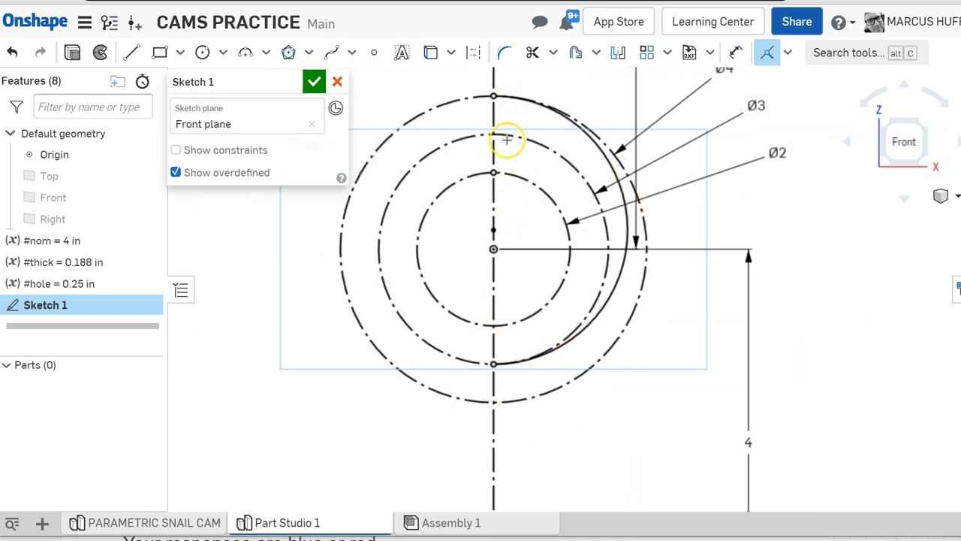
pyautogui.moveTo(234, 75)
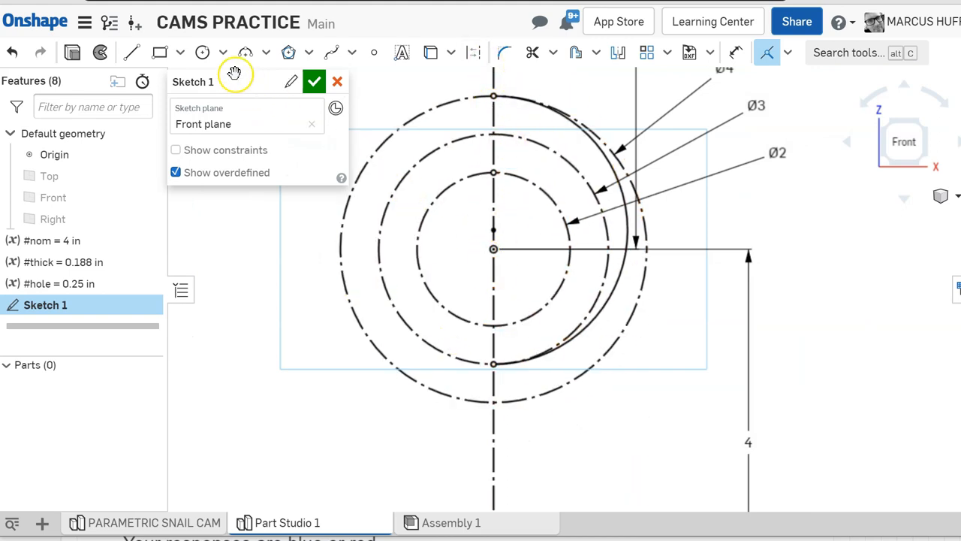
# - Draw a three-point arc from the Ø2 circle's top to the bottom point on the left
pyautogui.click(244, 52)
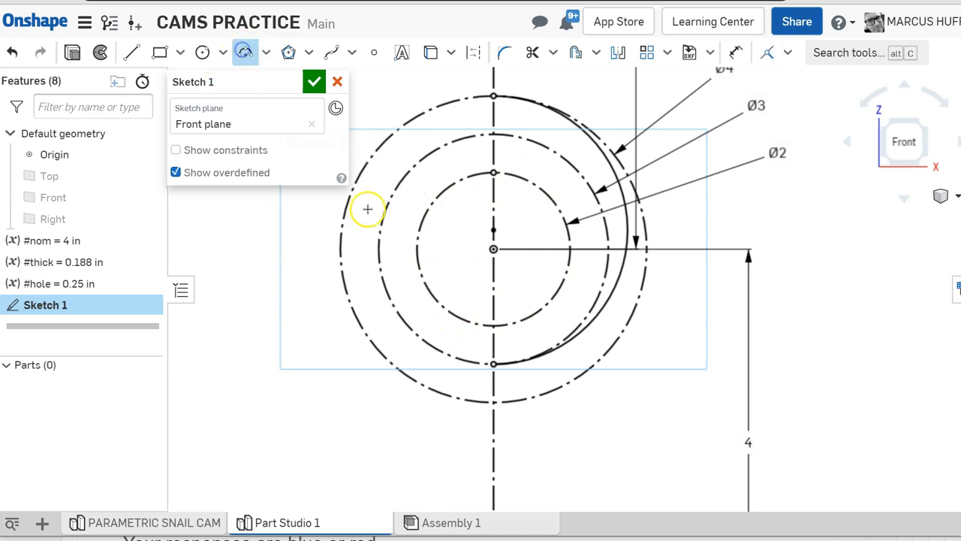
pyautogui.moveTo(471, 154)
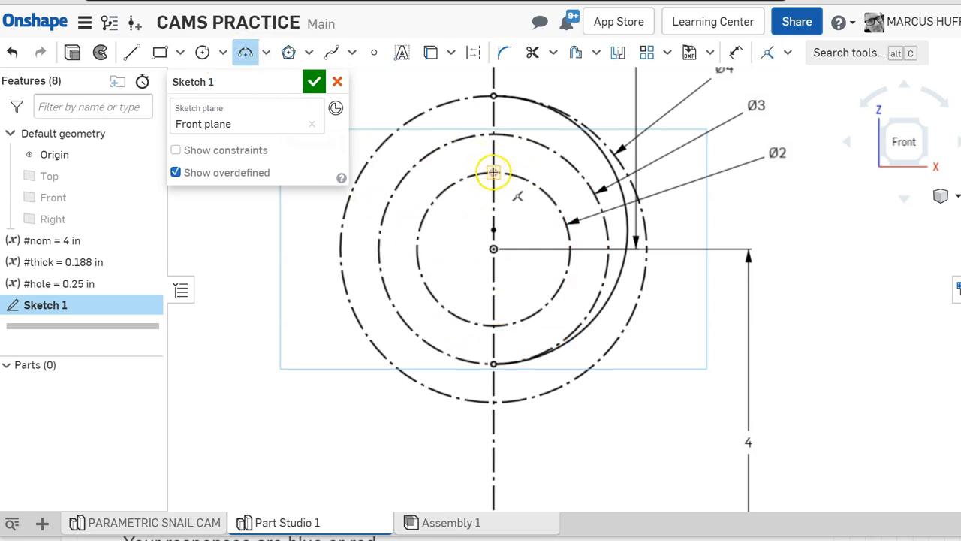
pyautogui.moveTo(493, 173); pyautogui.dragTo(499, 359)
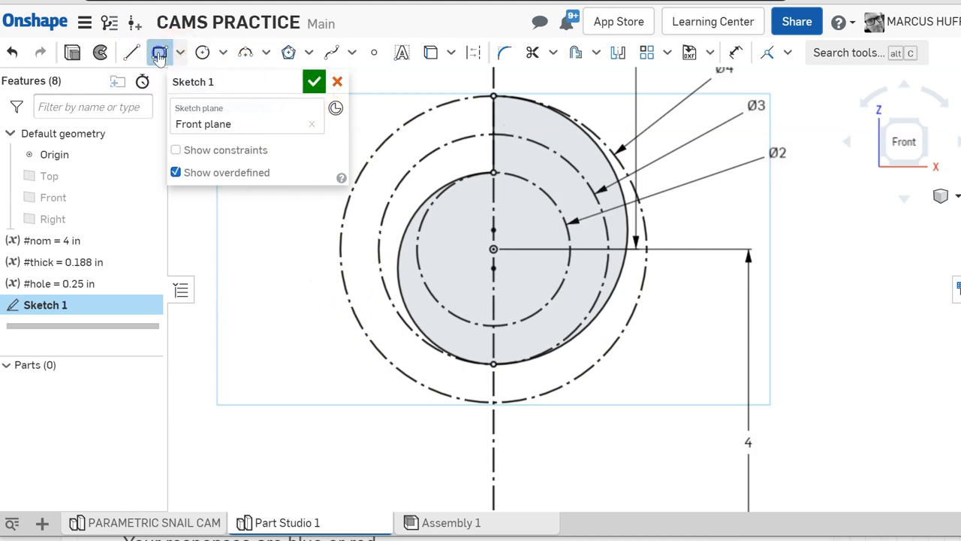
# - Draw a small rectangle left of the cam and dimension a side to #hole (0.25 in)
pyautogui.click(159, 53)
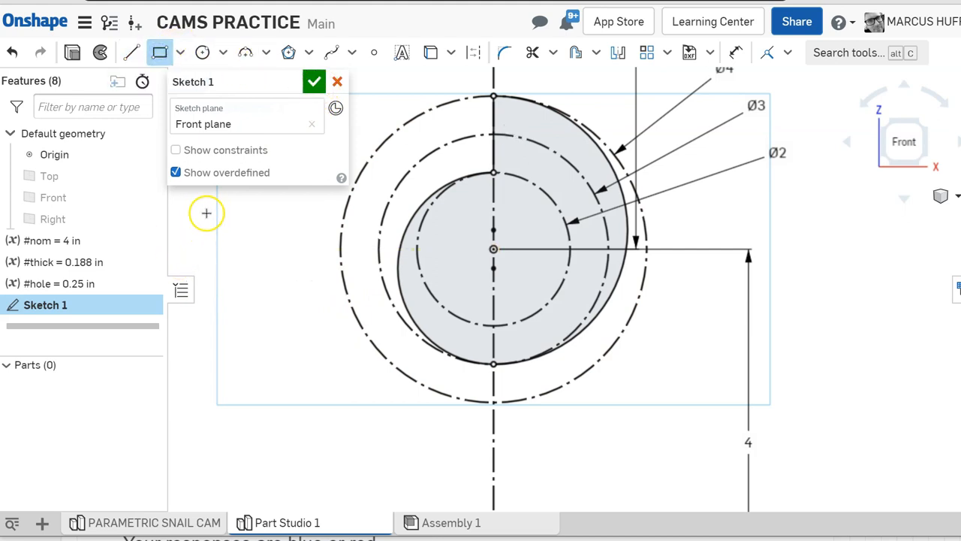
pyautogui.moveTo(206, 214); pyautogui.dragTo(267, 261)
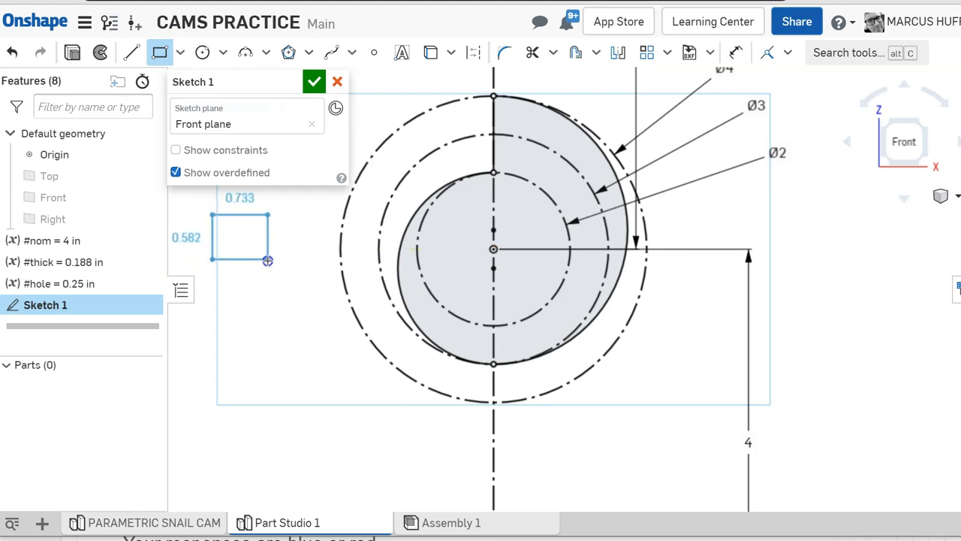
pyautogui.moveTo(268, 261); pyautogui.dragTo(268, 261)
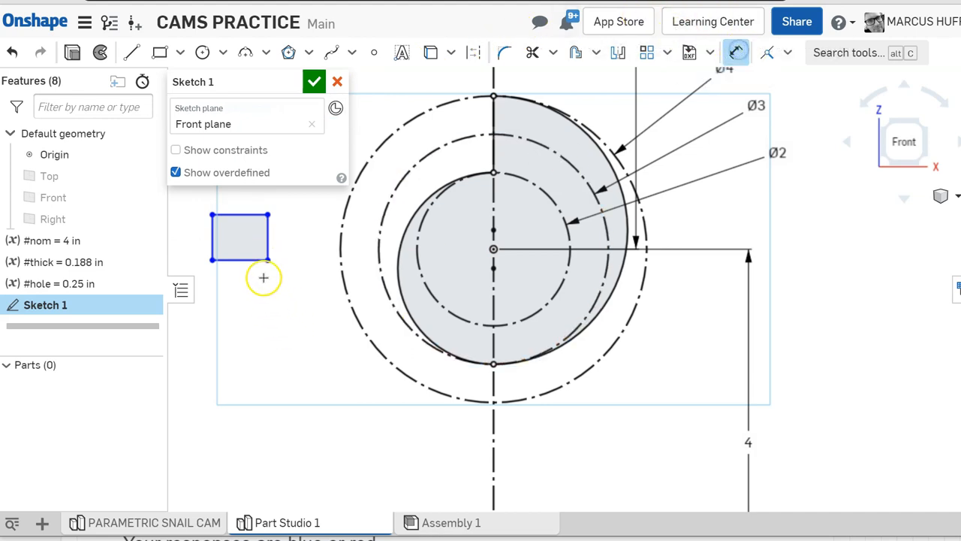
pyautogui.click(263, 278)
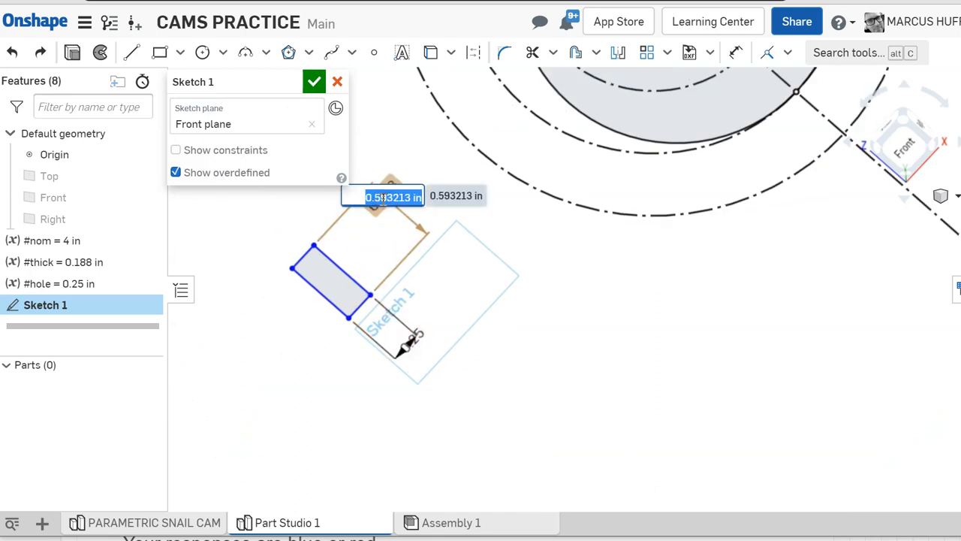
pyautogui.write('#hole')
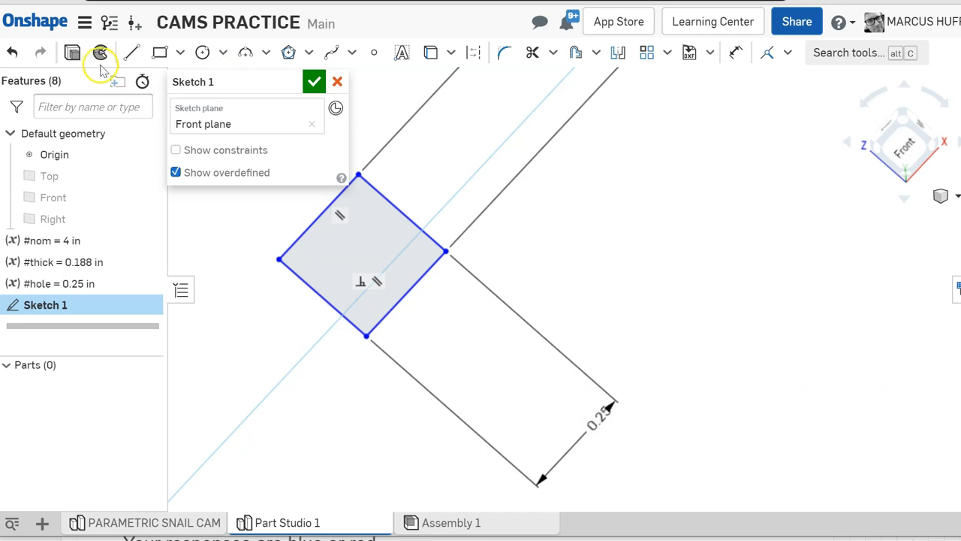
pyautogui.moveTo(159, 53)
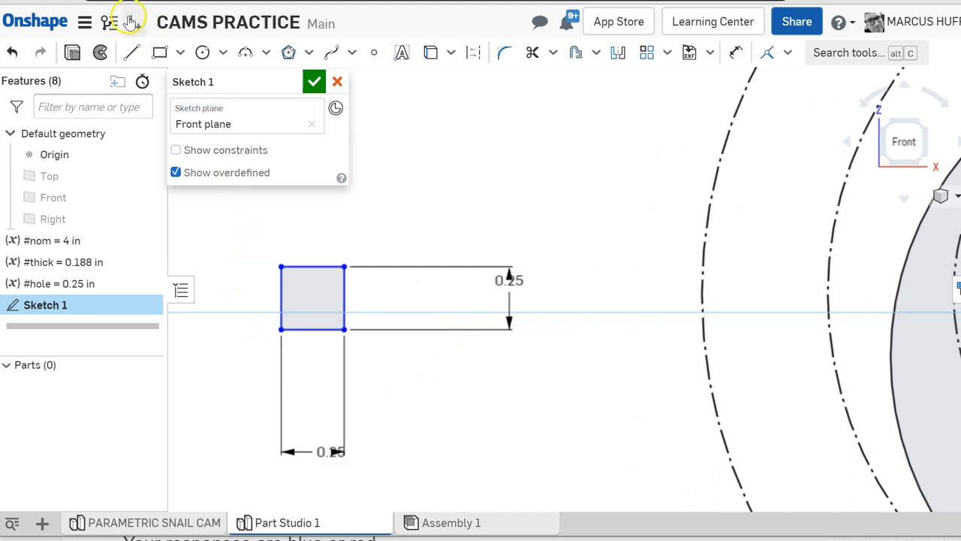
pyautogui.moveTo(474, 52)
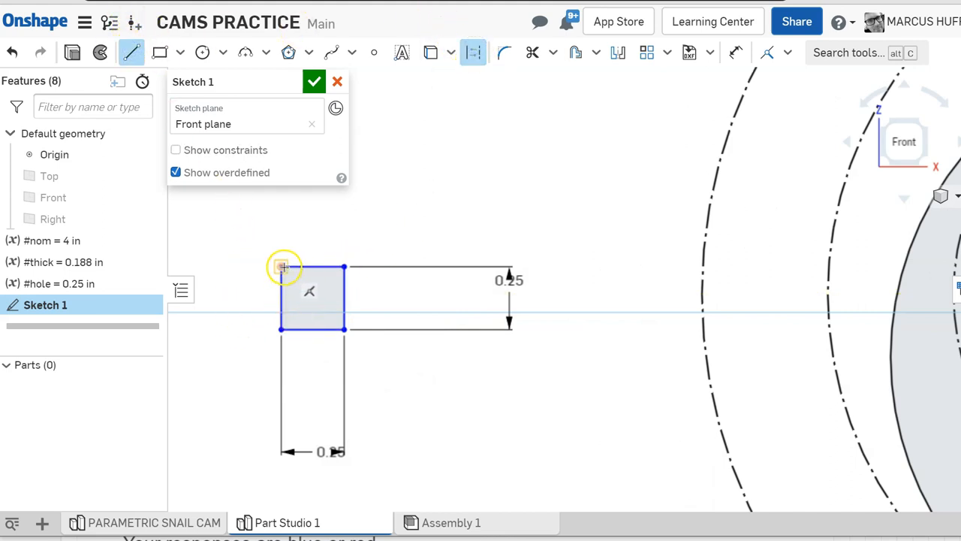
# - Centre the square on the origin using a diagonal with a midpoint constraint, then close Sketch 1
pyautogui.moveTo(281, 267); pyautogui.dragTo(344, 331)
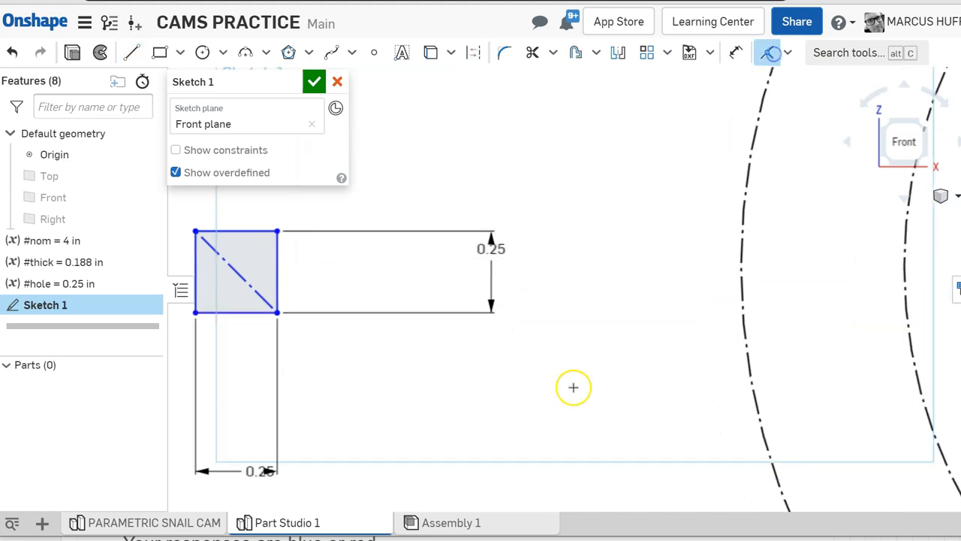
pyautogui.scroll(-3)
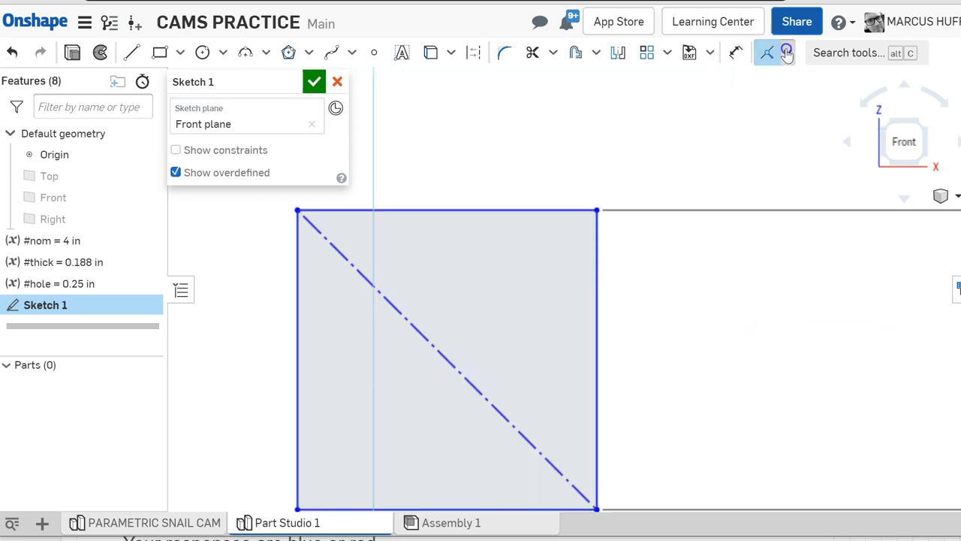
pyautogui.click(775, 52)
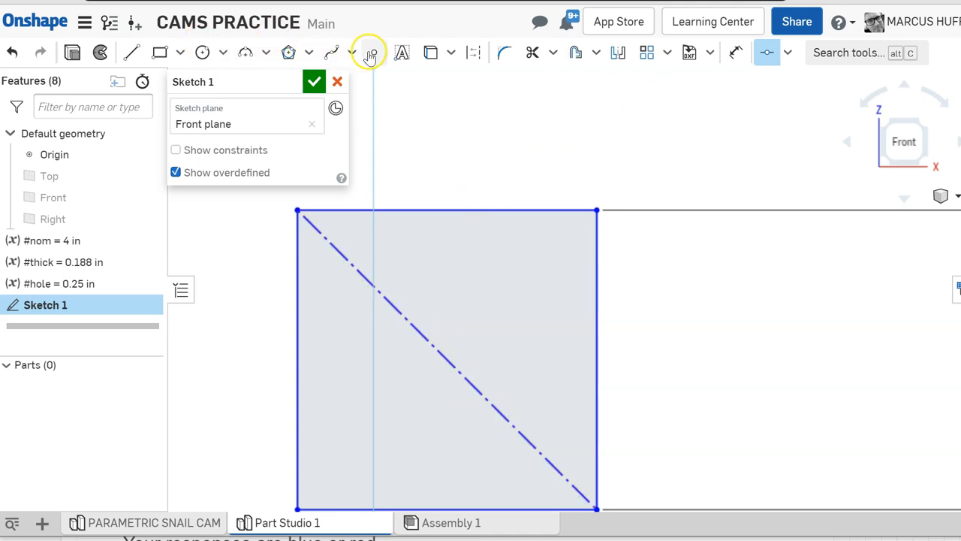
pyautogui.click(368, 53)
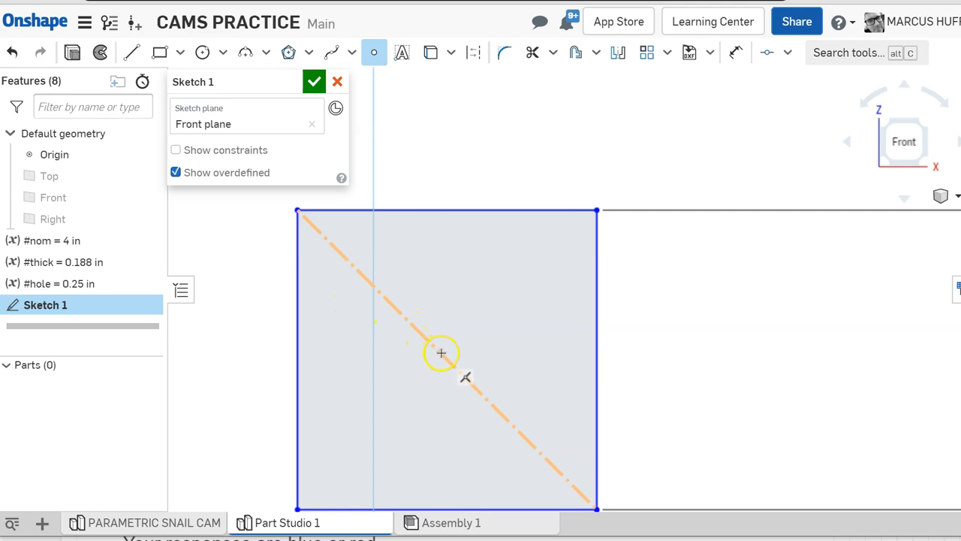
pyautogui.moveTo(444, 361)
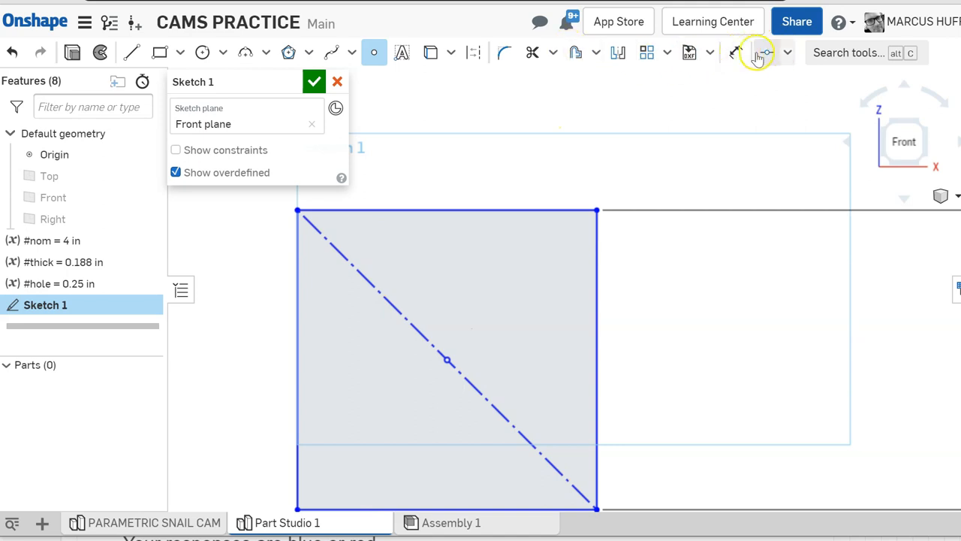
pyautogui.click(787, 53)
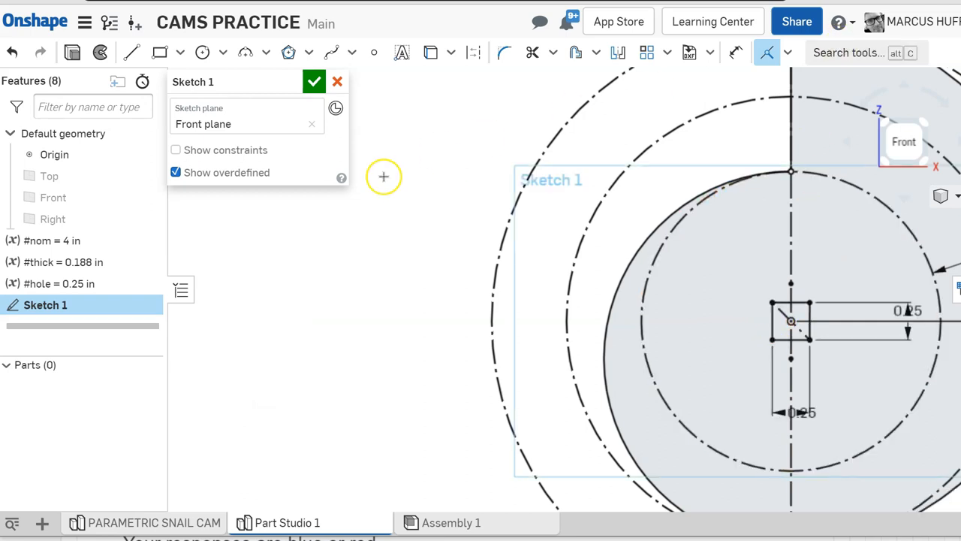
pyautogui.click(314, 81)
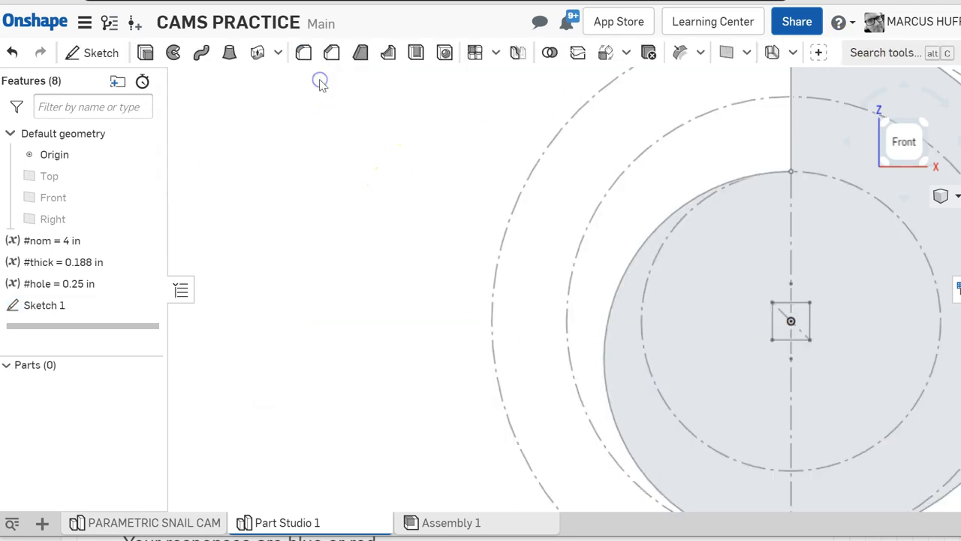
pyautogui.moveTo(361, 200)
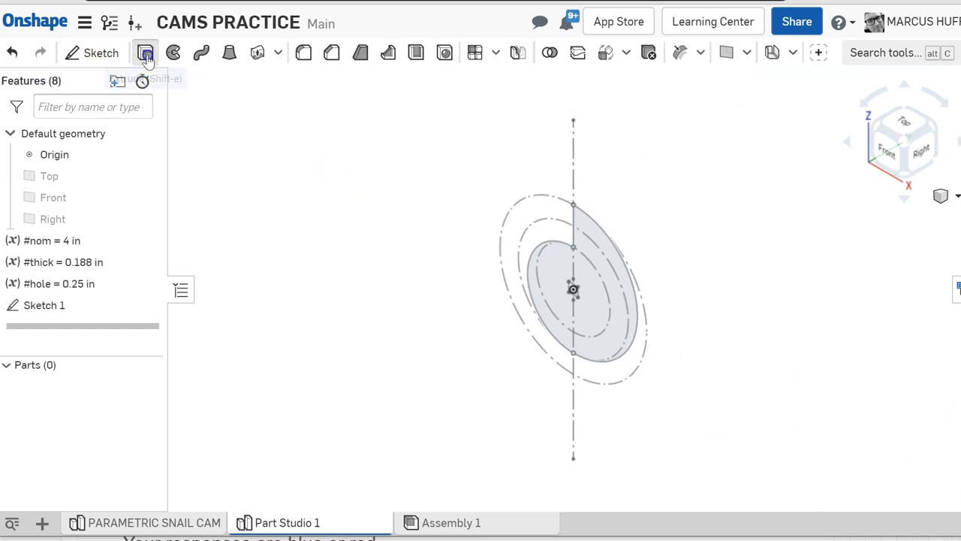
# - Extrude the sketch to a depth of #thick, creating Part 1 with a square hole
pyautogui.click(145, 52)
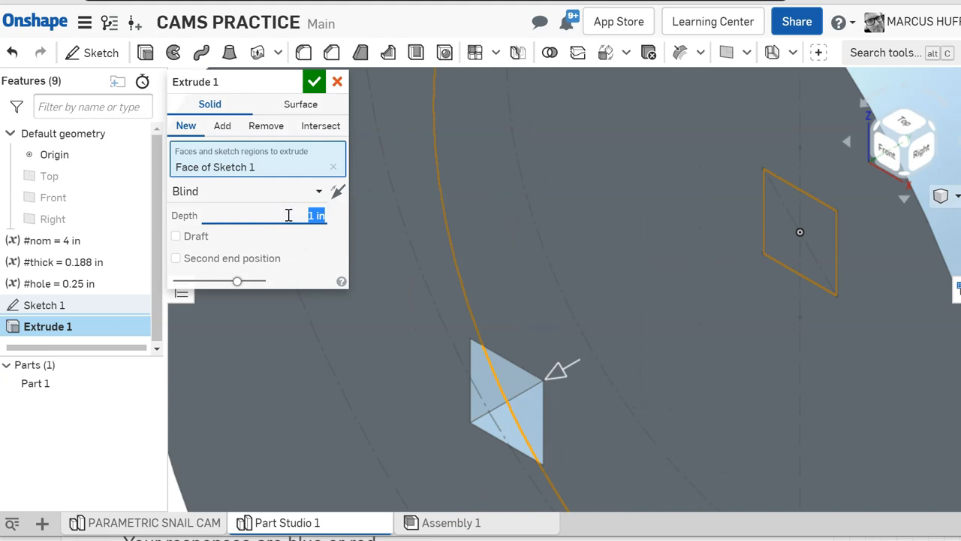
pyautogui.write('#thick')
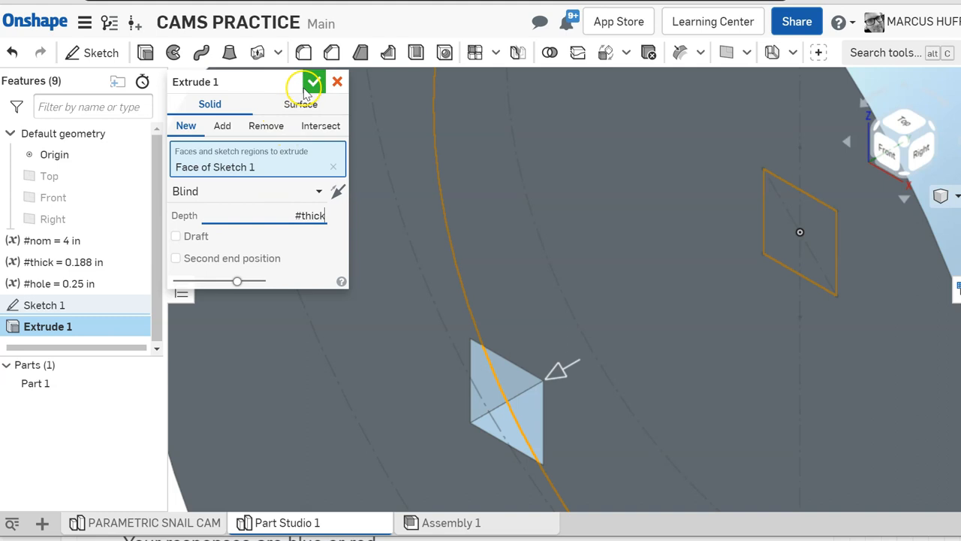
pyautogui.click(310, 81)
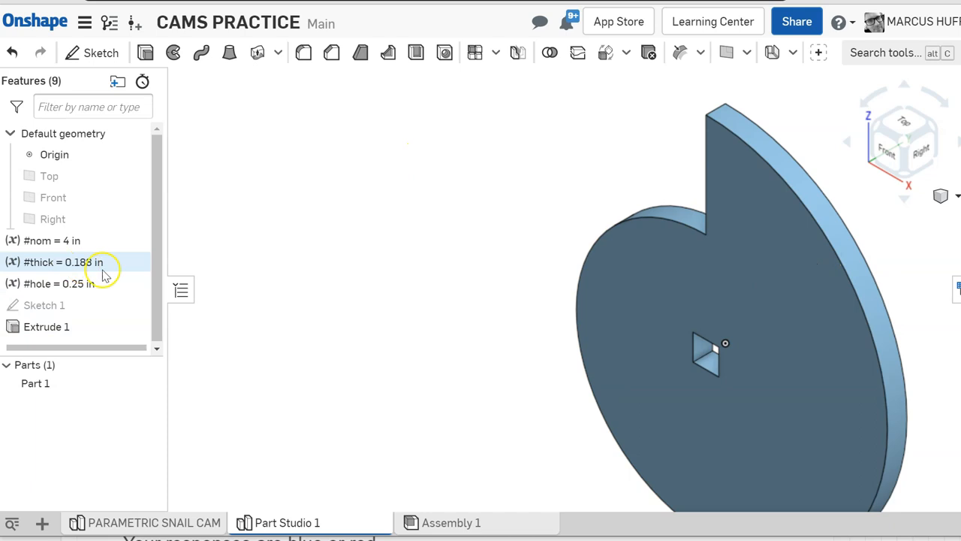
# - Try a 0.33 in value for #hole, then settle on a 0.25 in hole size
pyautogui.doubleClick(60, 283)
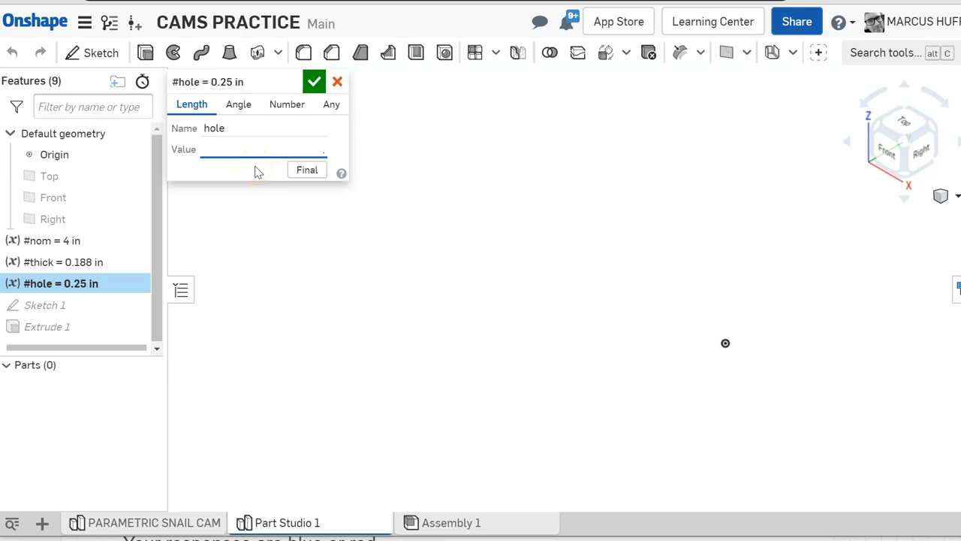
pyautogui.write('.33')
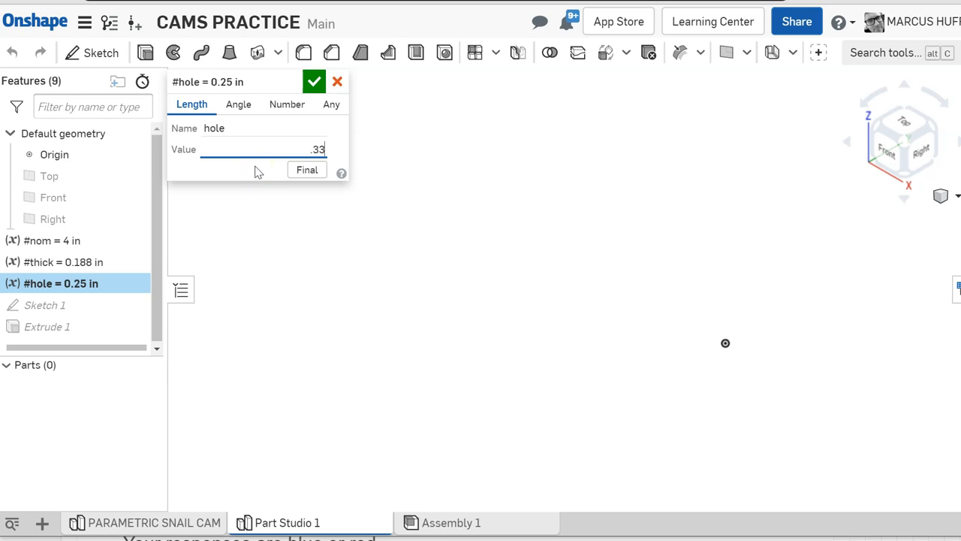
pyautogui.click(313, 81)
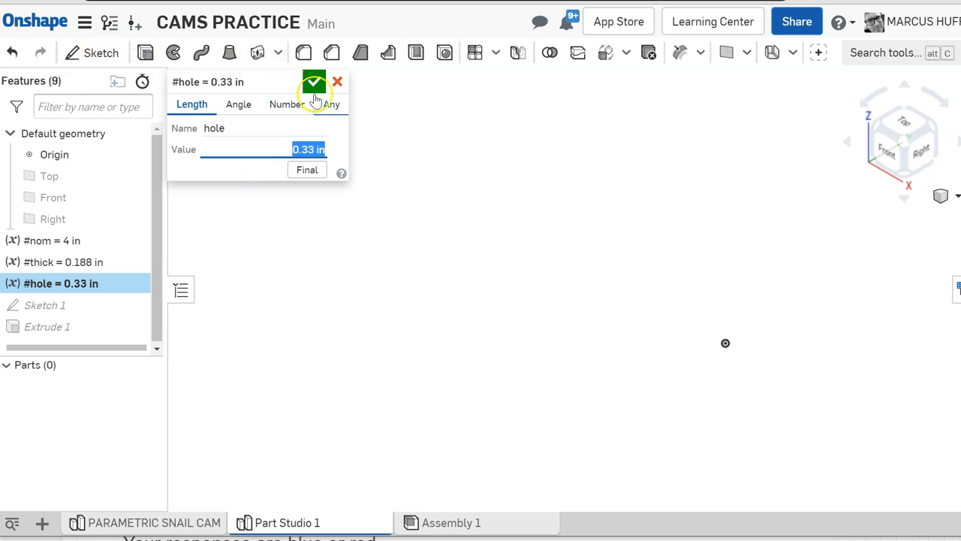
pyautogui.click(314, 81)
pyautogui.write('0.25')
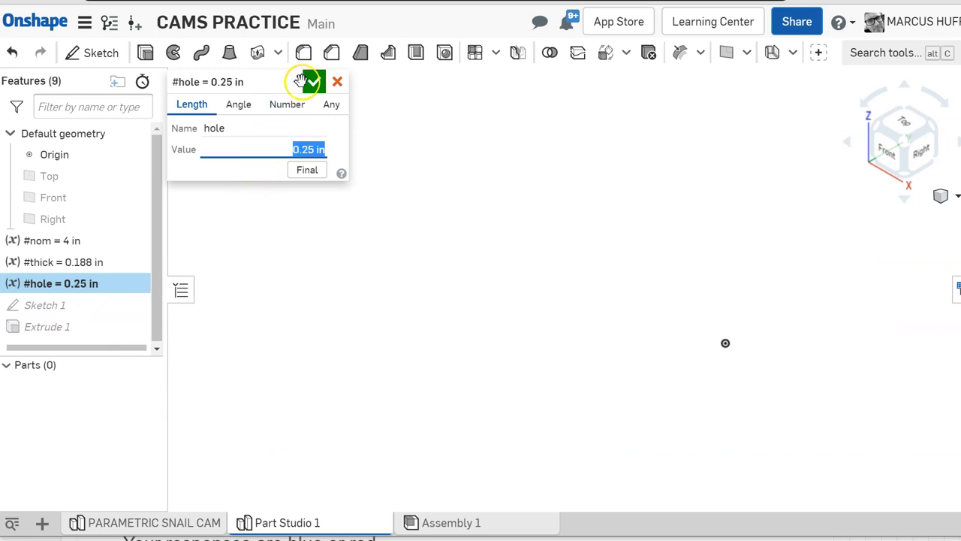
pyautogui.click(310, 81)
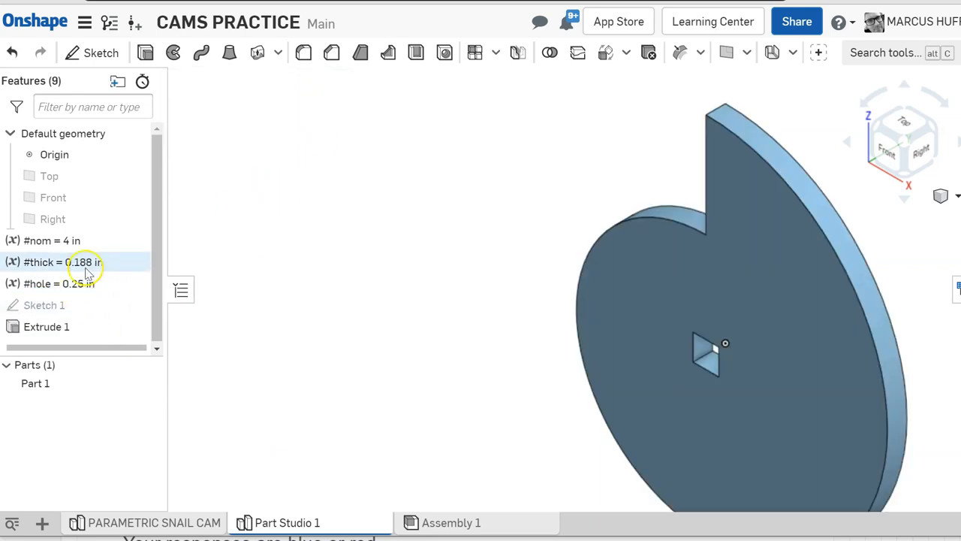
# - Confirm #thick at 1 in and edit #nom, leaving it at 3 in
pyautogui.doubleClick(66, 263)
pyautogui.write('1')
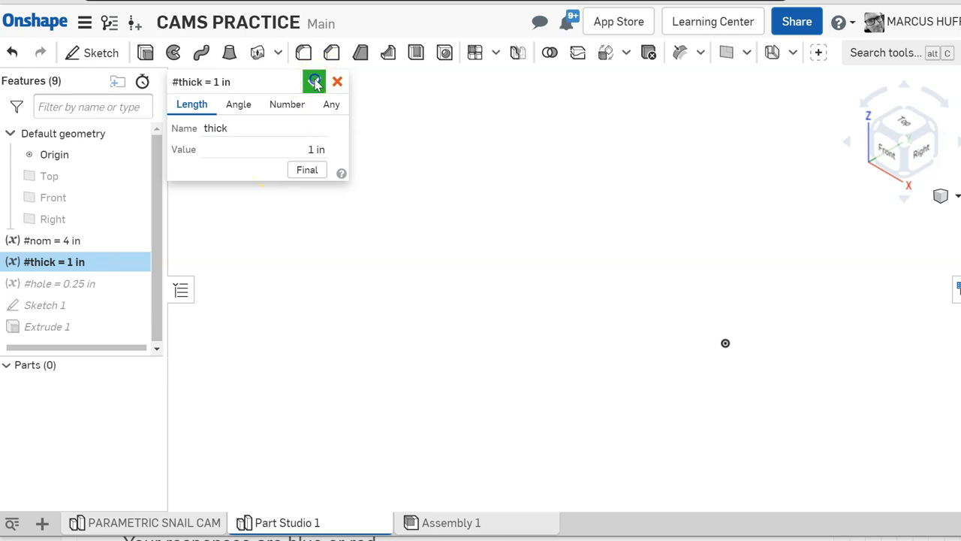
pyautogui.click(313, 81)
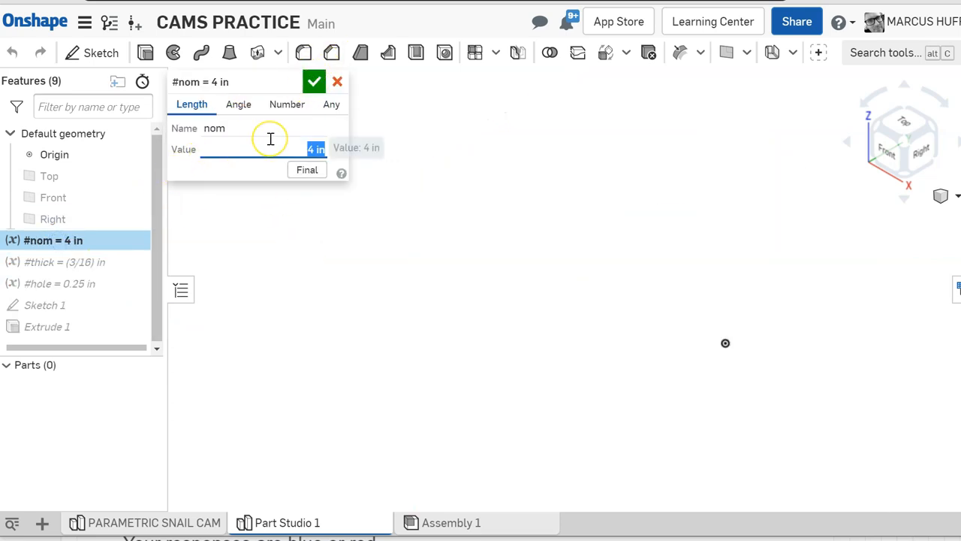
pyautogui.click(314, 81)
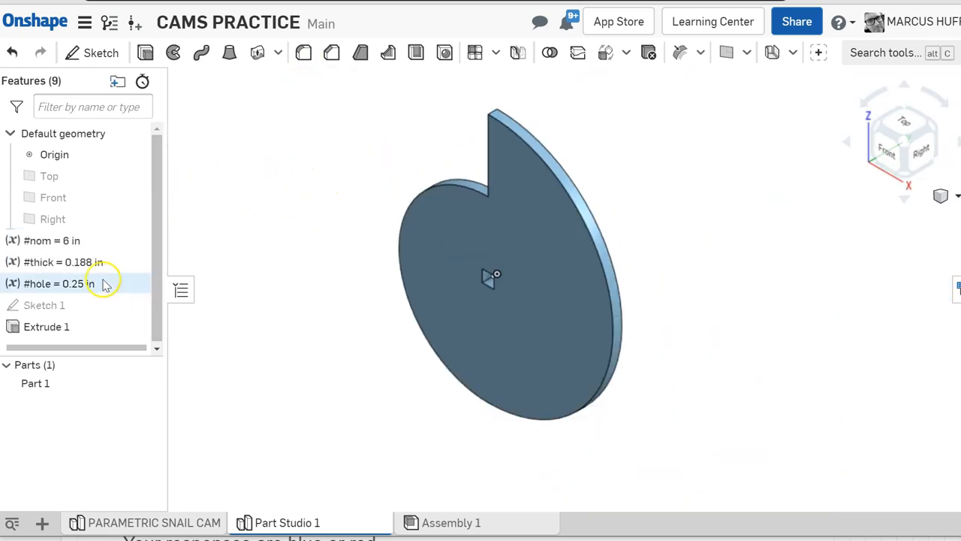
pyautogui.doubleClick(52, 241)
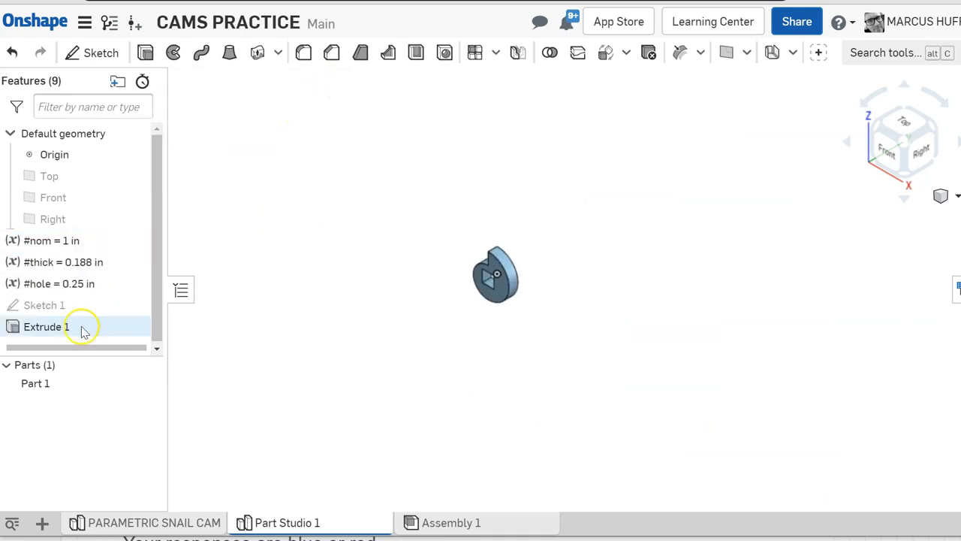
pyautogui.doubleClick(52, 240)
pyautogui.write('3')
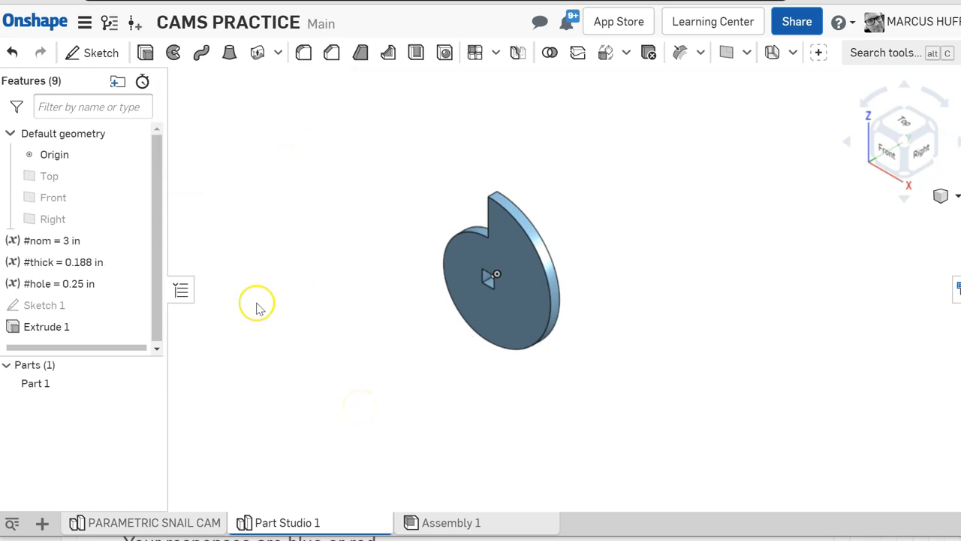
# - Assign ABS from the Onshape Material Library to Part 1
pyautogui.click(35, 383)
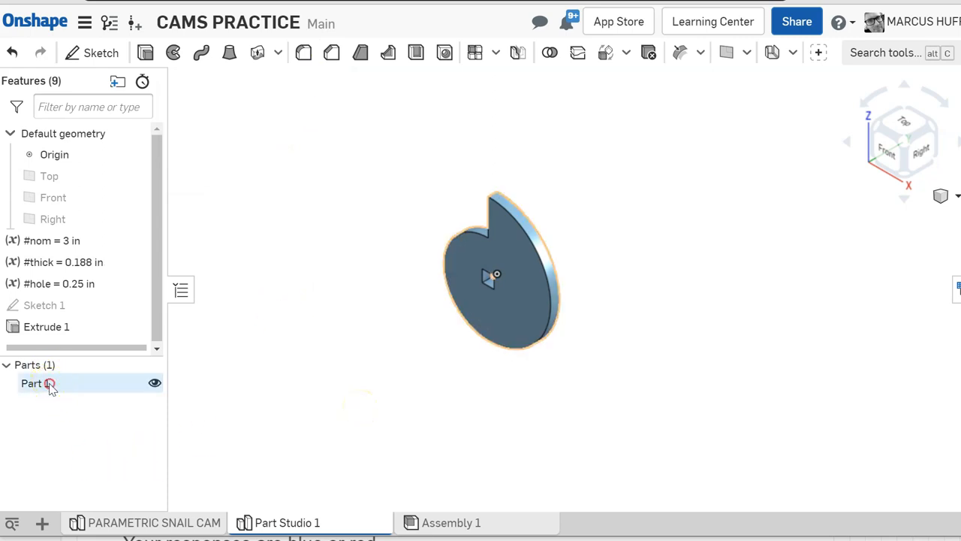
pyautogui.rightClick(37, 383)
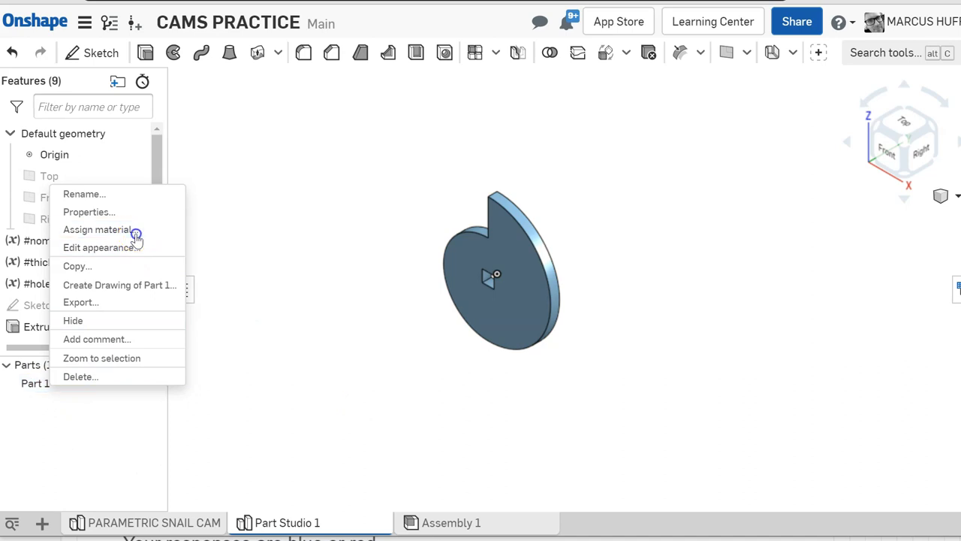
pyautogui.click(97, 229)
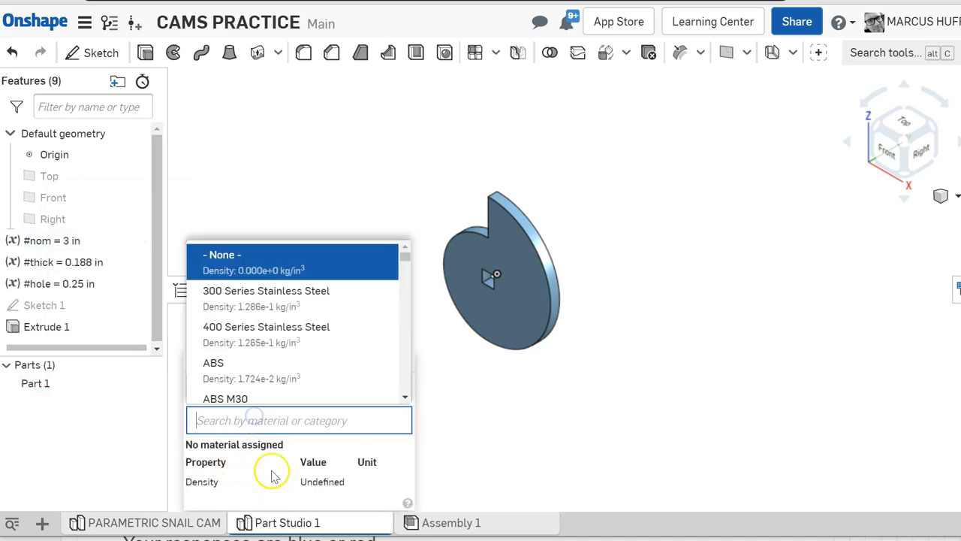
pyautogui.click(214, 363)
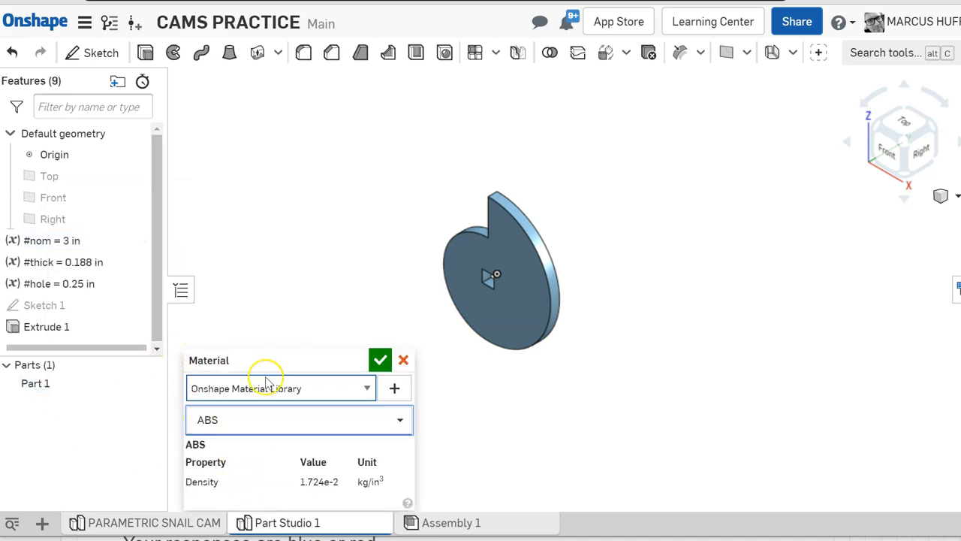
pyautogui.click(380, 359)
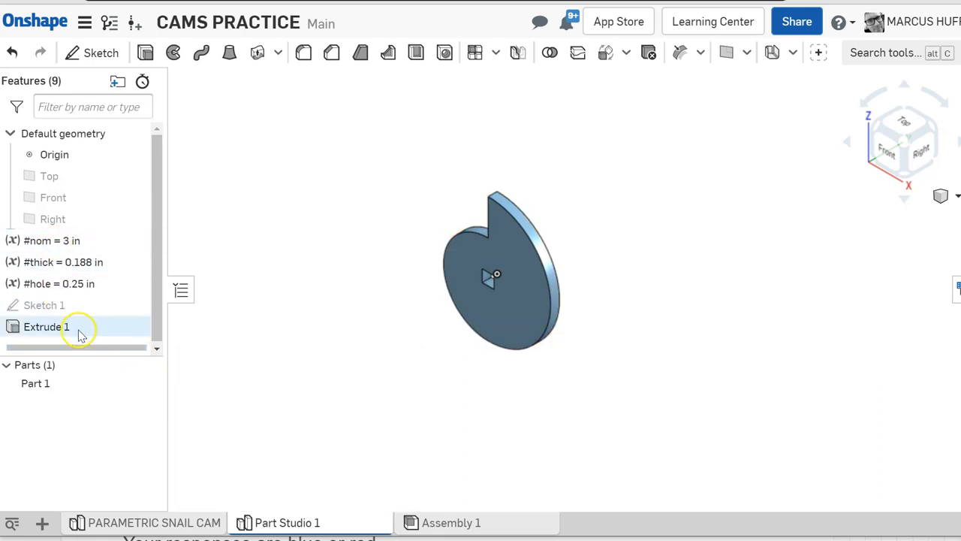
pyautogui.rightClick(35, 383)
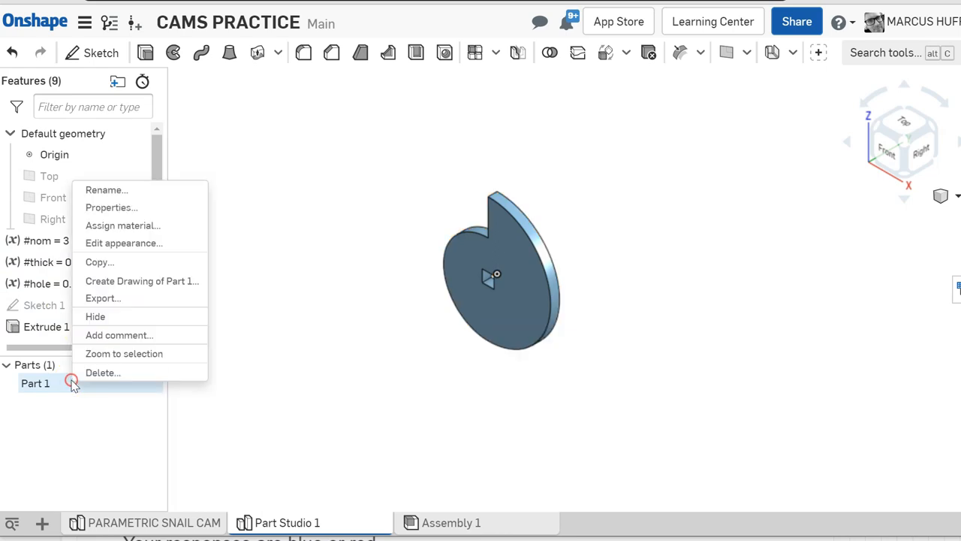
pyautogui.moveTo(128, 226)
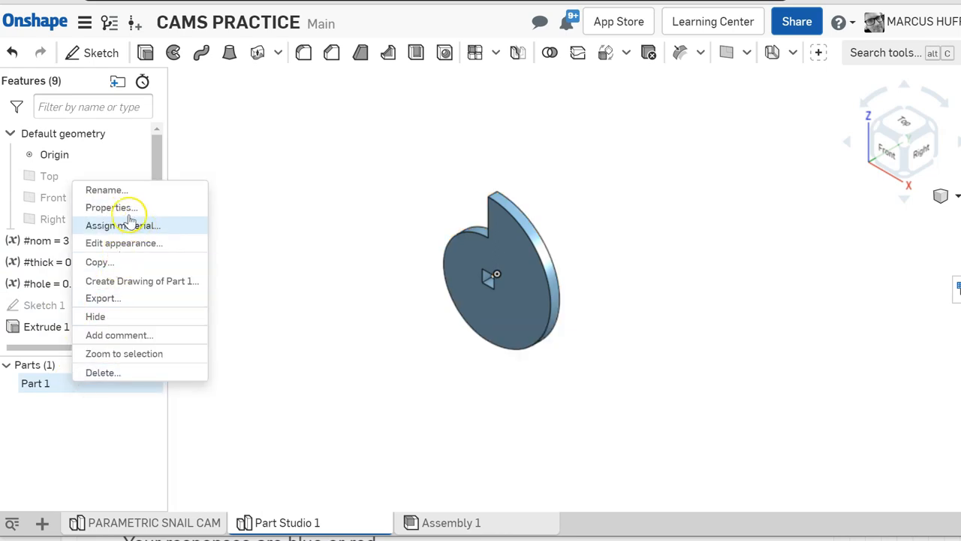
# - Edit Part 1's appearance to the teal palette swatch (#24B1A6)
pyautogui.click(124, 242)
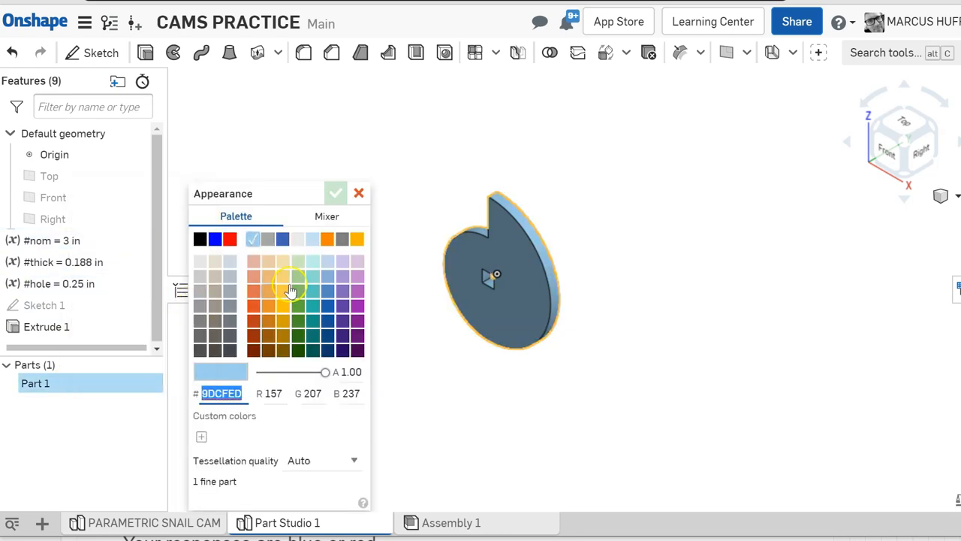
pyautogui.click(312, 306)
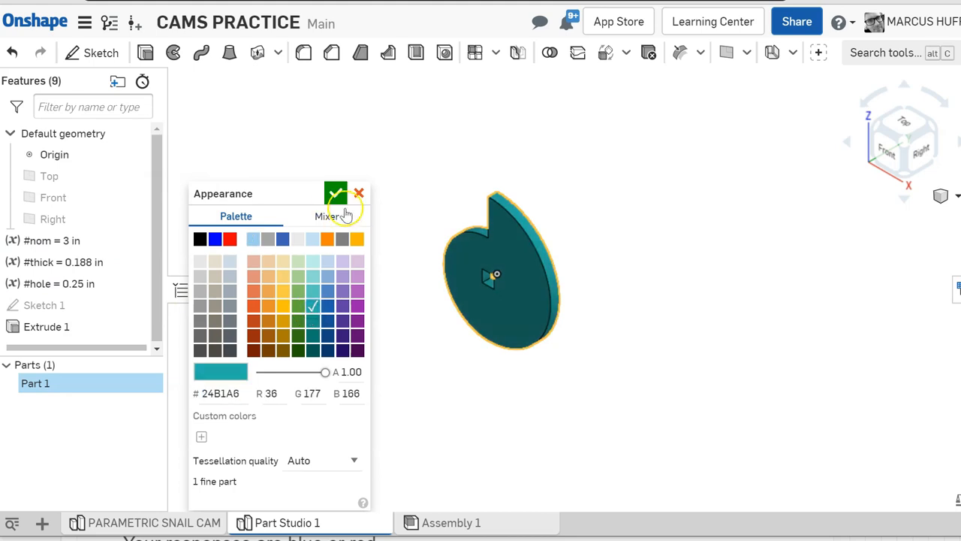
pyautogui.click(335, 193)
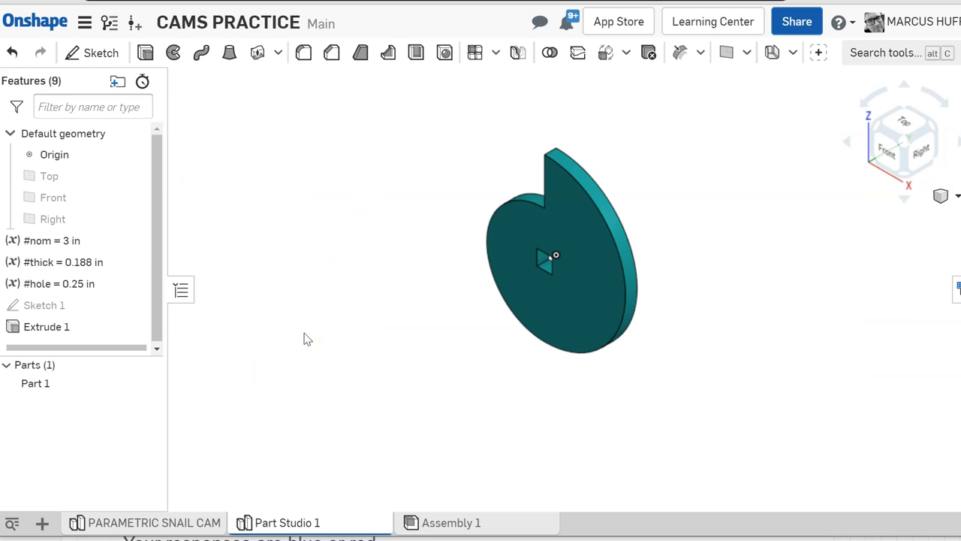
pyautogui.click(35, 383)
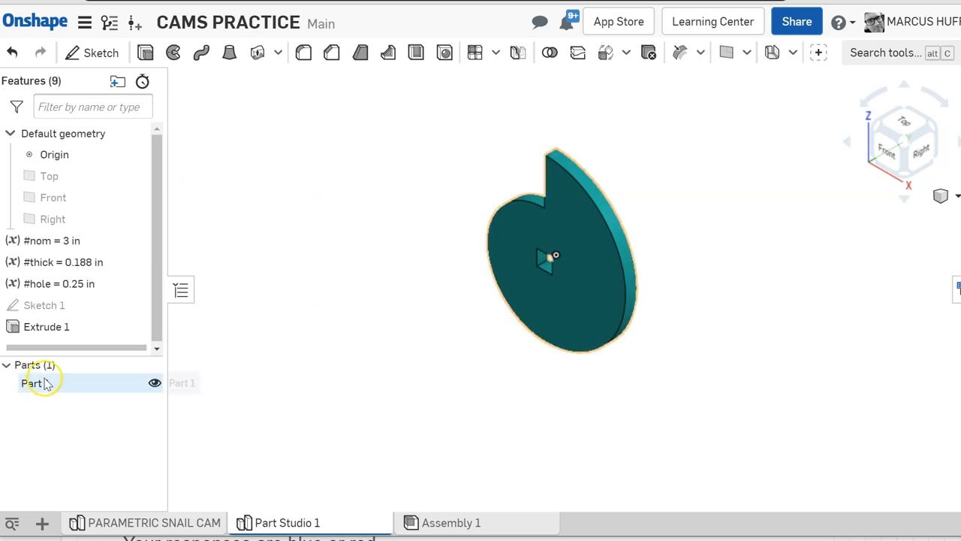